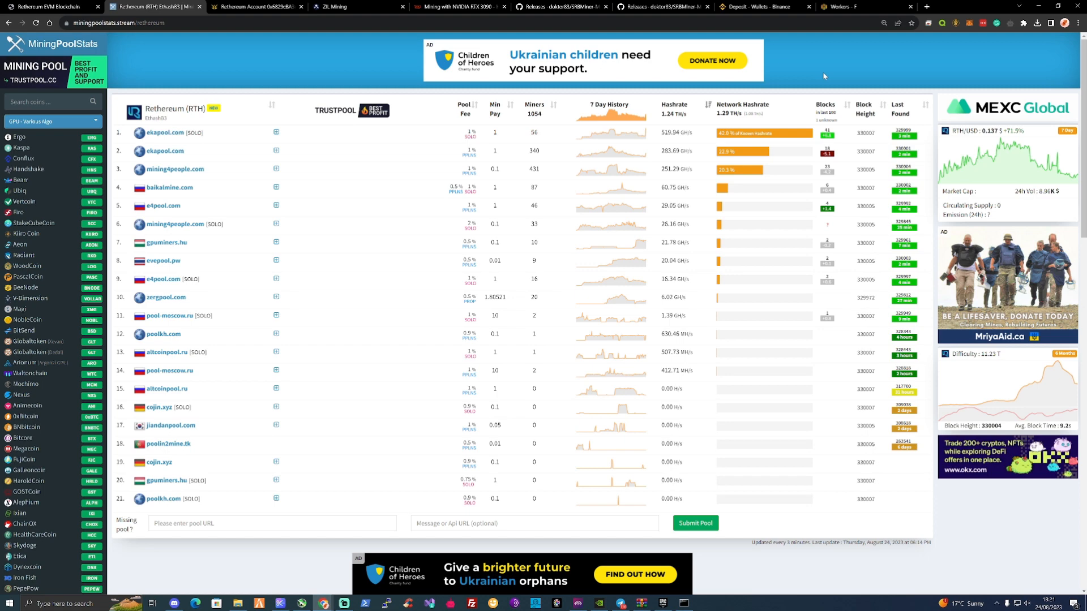
{"action": "mouse_move", "coordinate": [773, 95]}
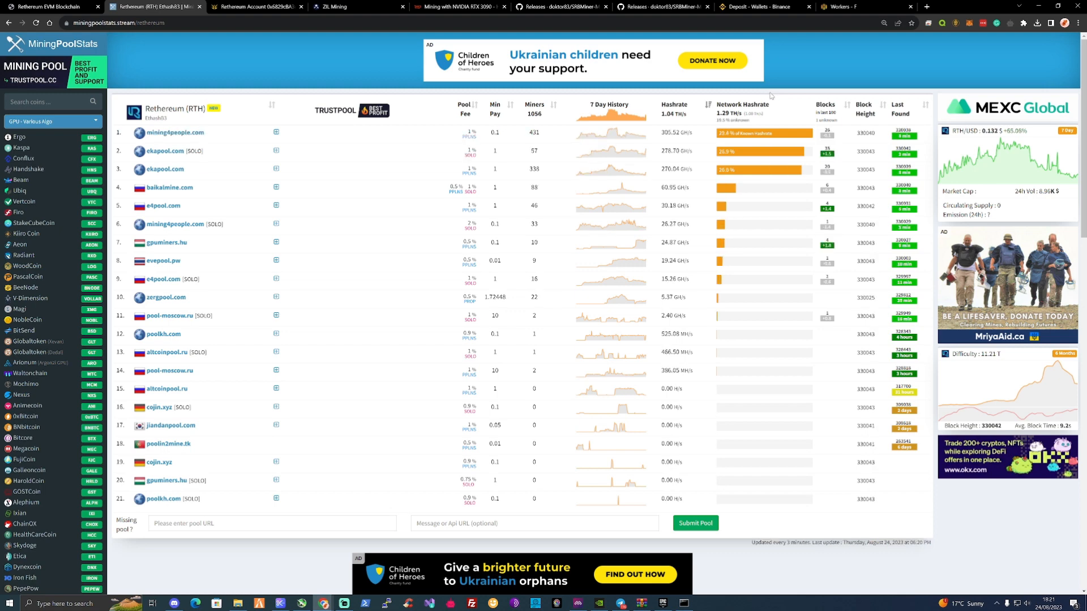
{"action": "mouse_move", "coordinate": [634, 573]}
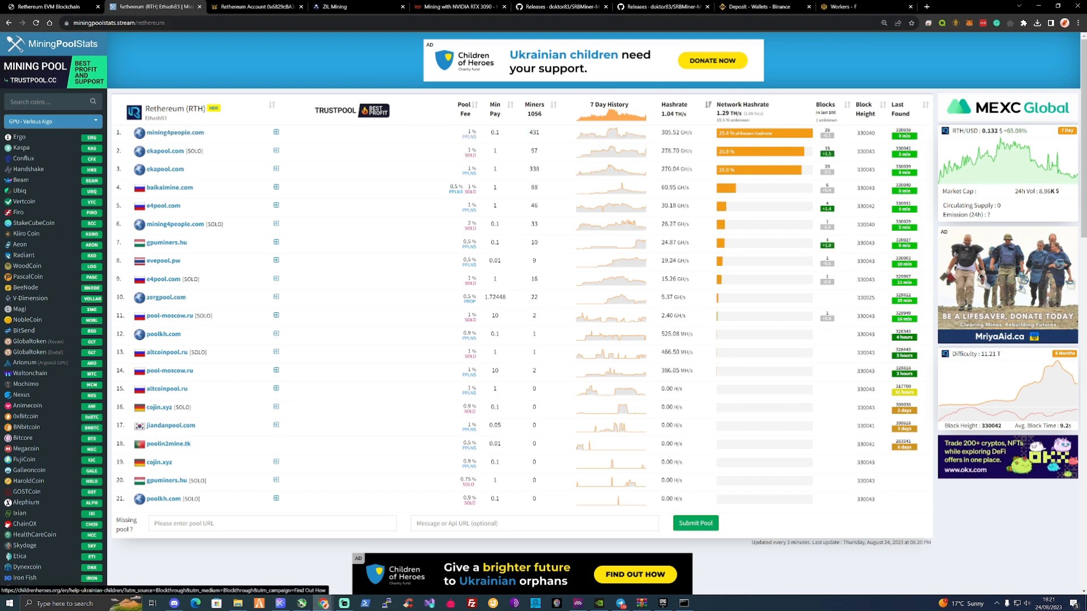
Check the CrazyPool ZIL miner account, then show the Binance ZIL deposit address.
{"action": "left_click", "coordinate": [353, 7]}
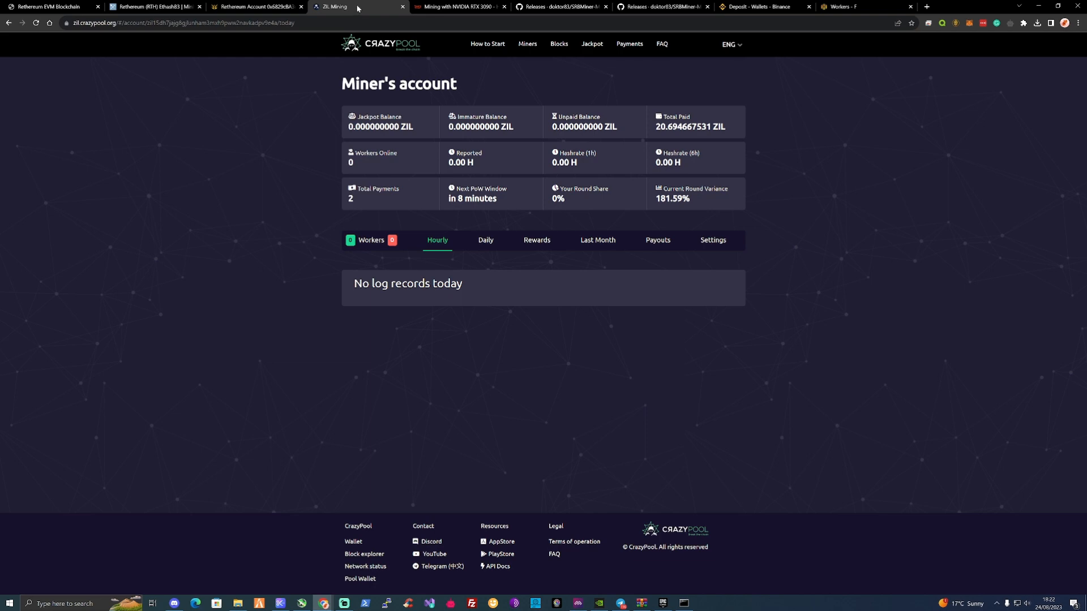
{"action": "mouse_move", "coordinate": [357, 9]}
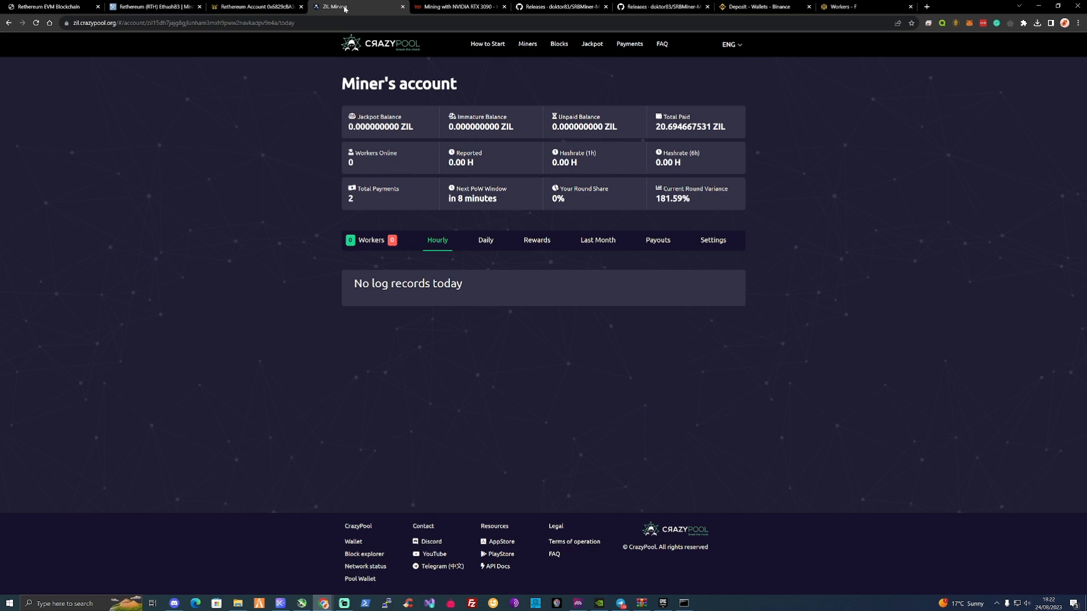
{"action": "mouse_move", "coordinate": [486, 85]}
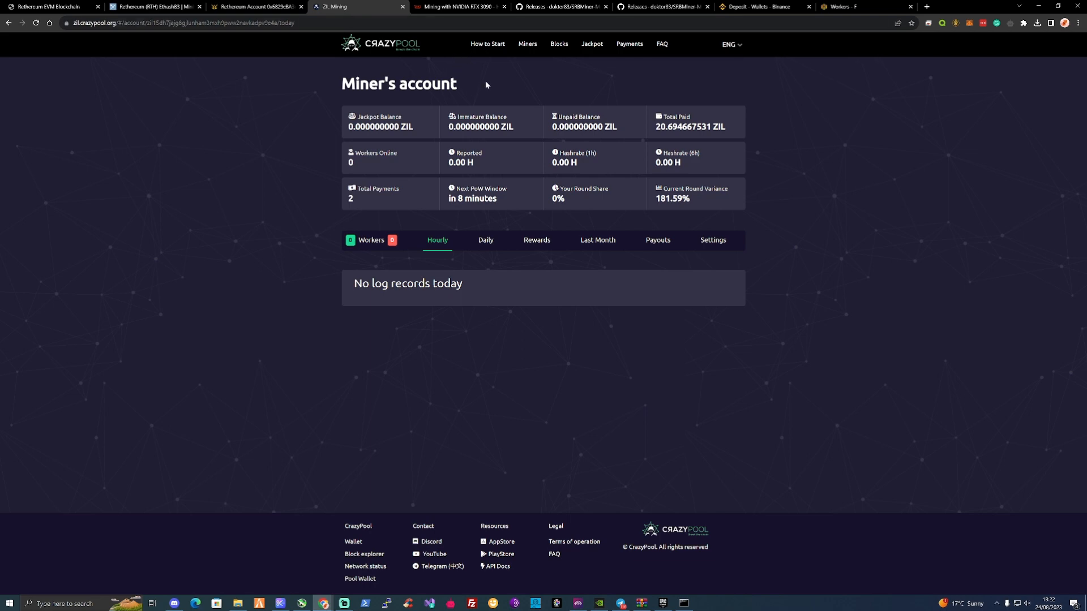
{"action": "left_click", "coordinate": [758, 7]}
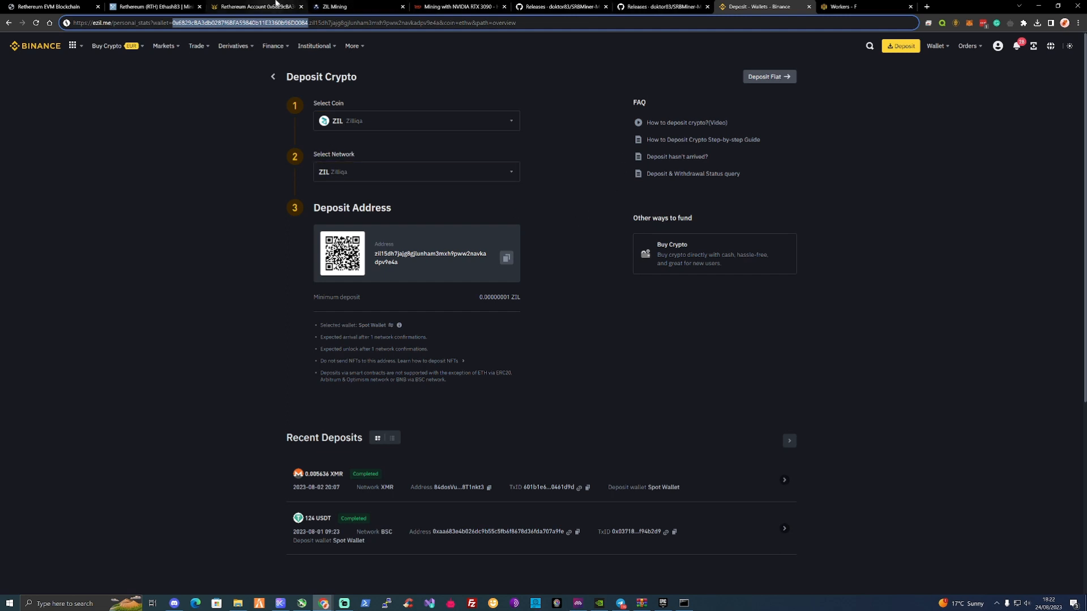
View the Mining4People Rethereum account with one 3090 worker at 80 MH/s, then the SRBMiner v2.3.4 release notes.
{"action": "left_click", "coordinate": [257, 7]}
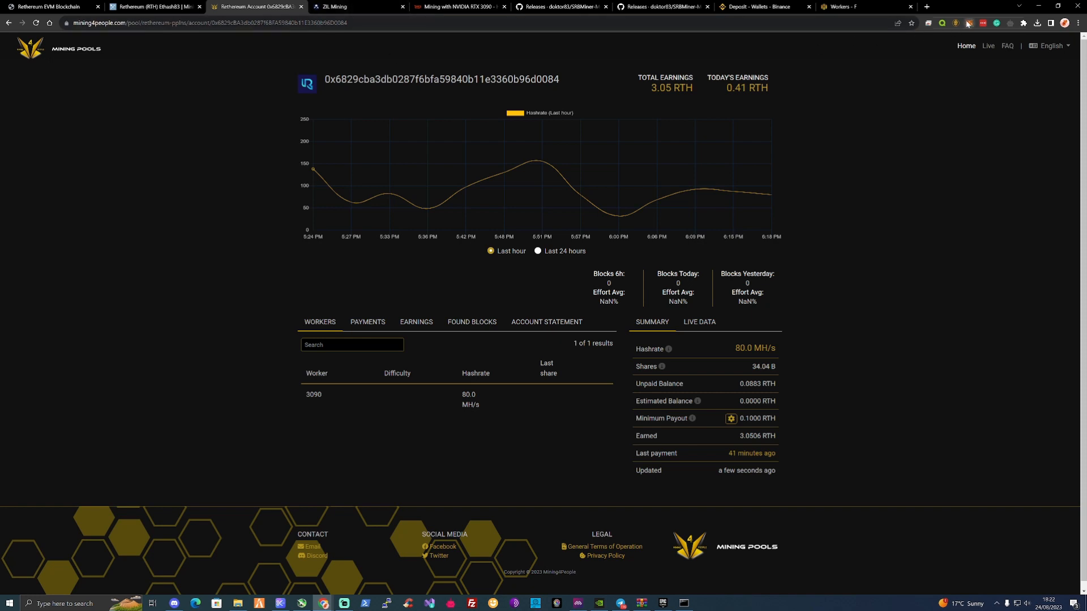
{"action": "left_click", "coordinate": [969, 22]}
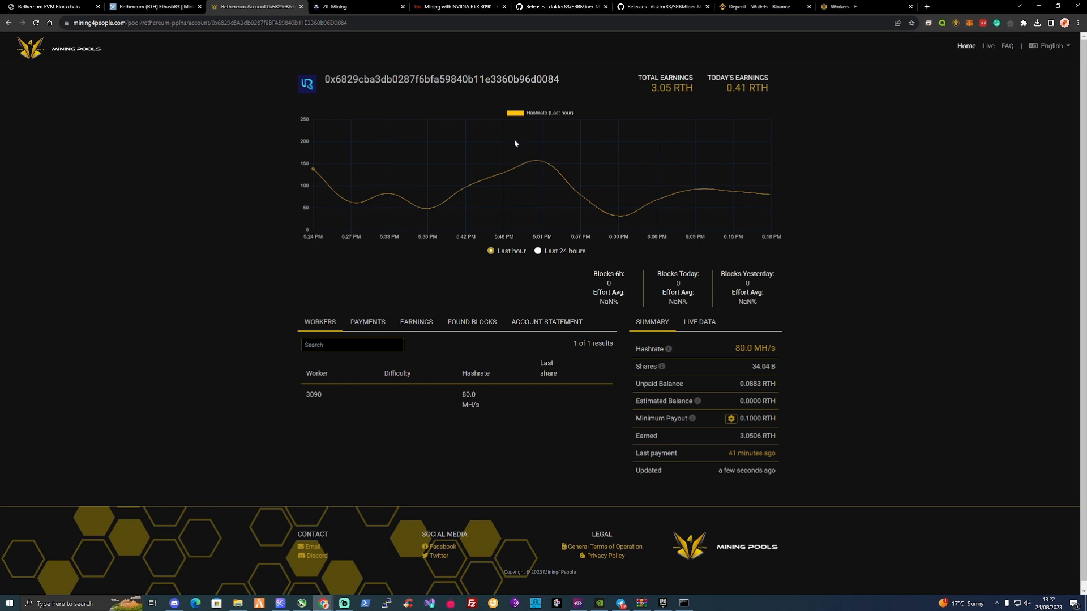
{"action": "left_click", "coordinate": [562, 7]}
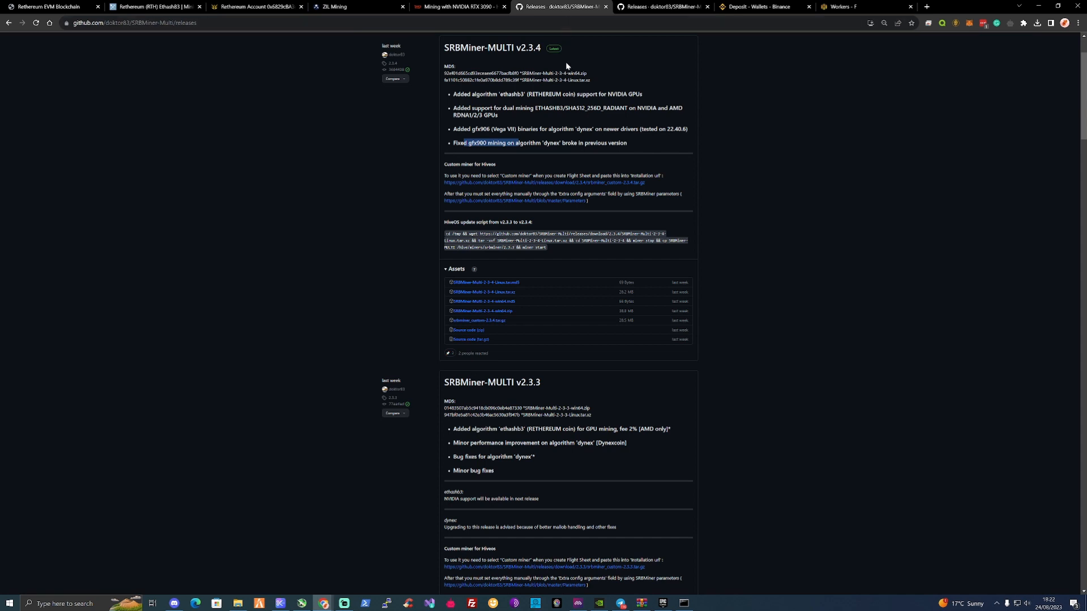
{"action": "mouse_move", "coordinate": [568, 67]}
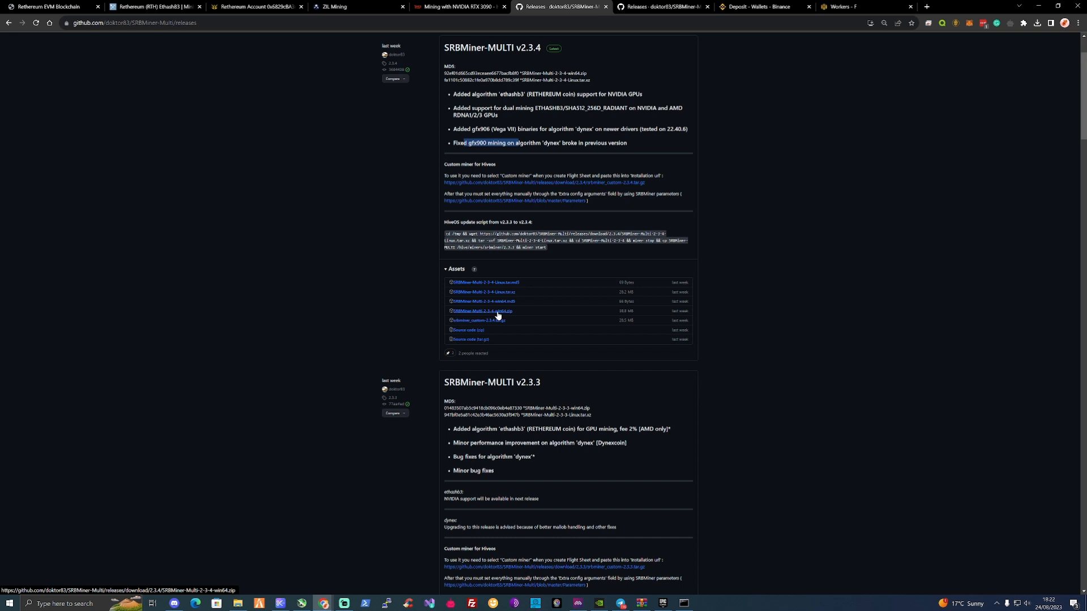
{"action": "mouse_move", "coordinate": [523, 268]}
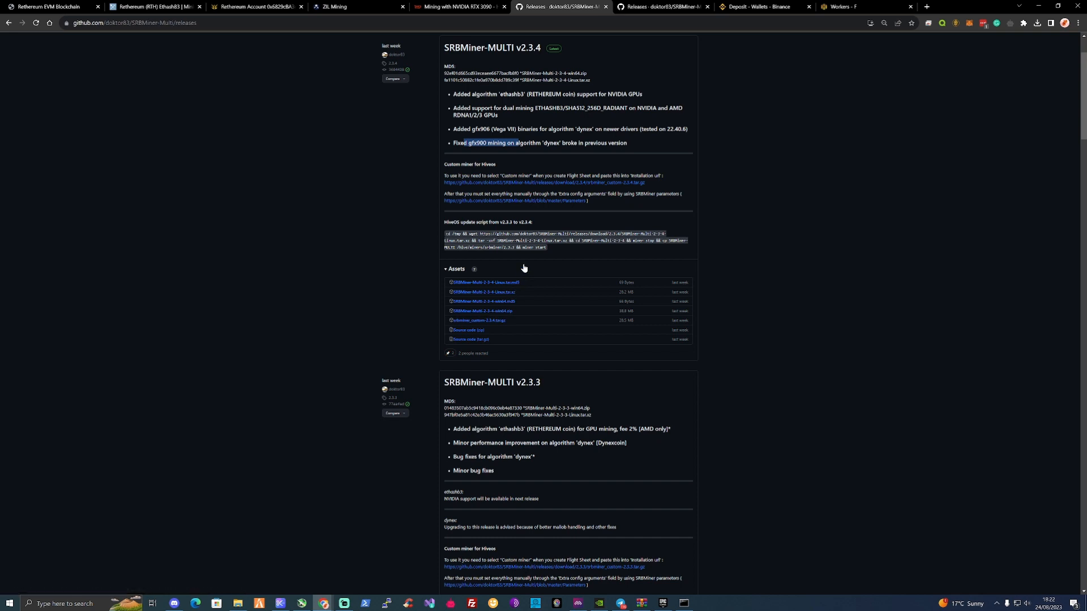
{"action": "mouse_move", "coordinate": [500, 254]}
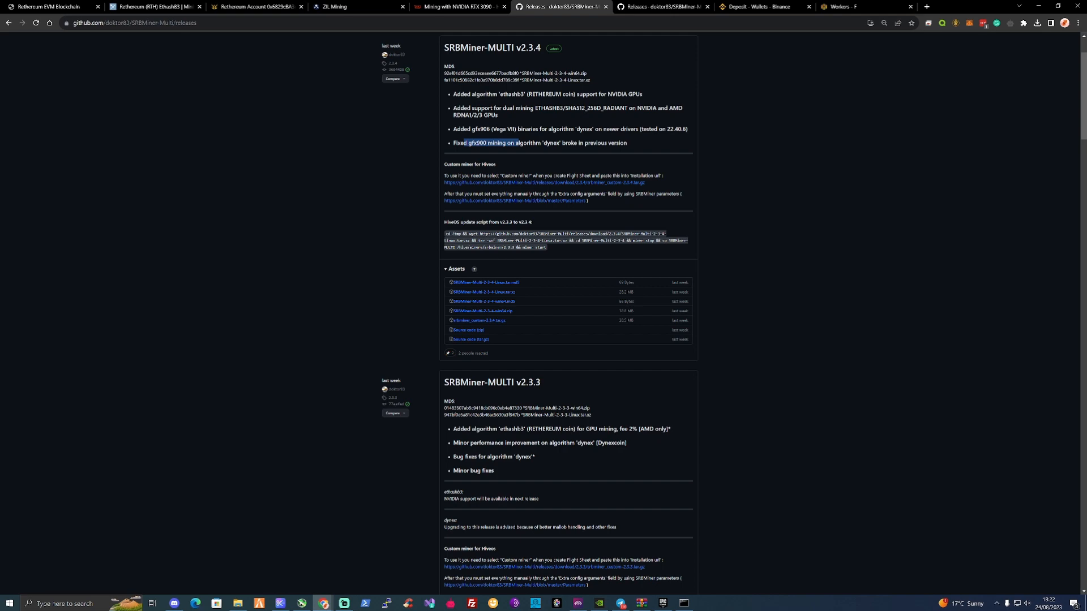
{"action": "mouse_move", "coordinate": [307, 540]}
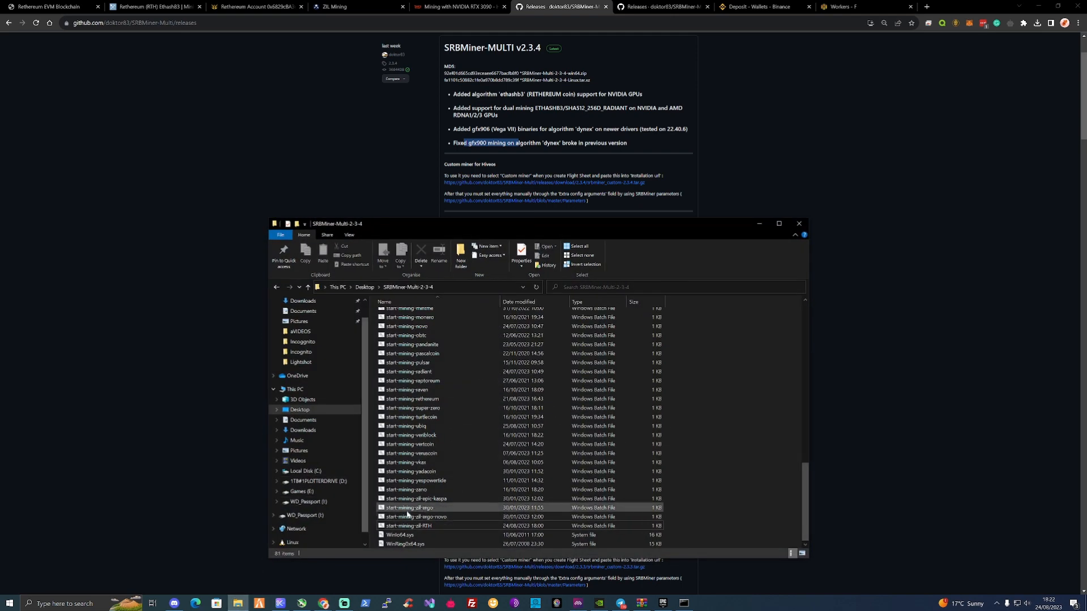
Open the start-mining-zil-RTH batch file for editing via its context menu.
{"action": "right_click", "coordinate": [408, 525]}
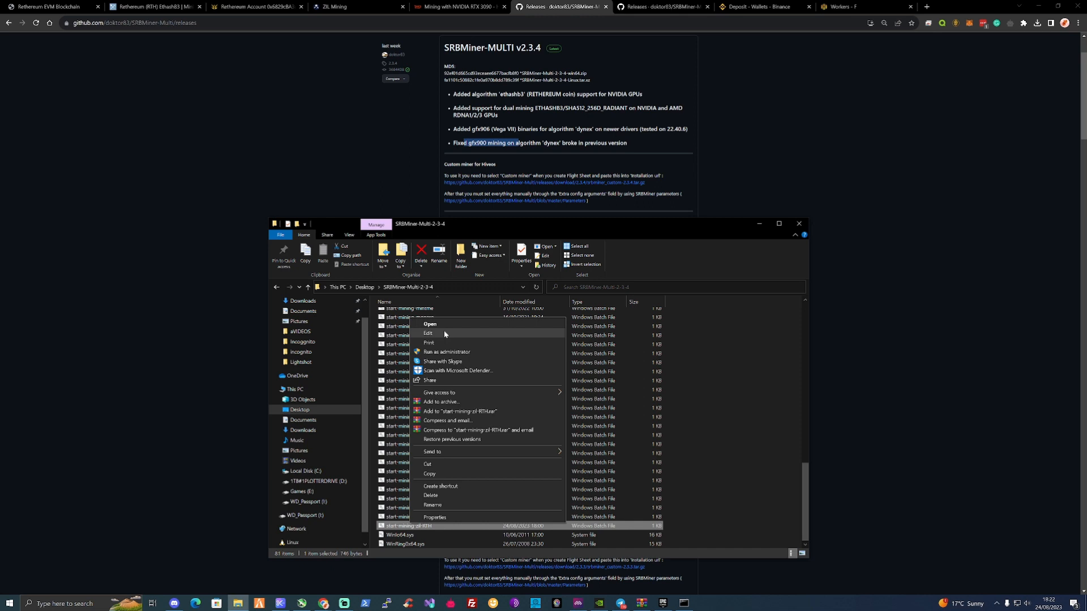
{"action": "left_click", "coordinate": [428, 334]}
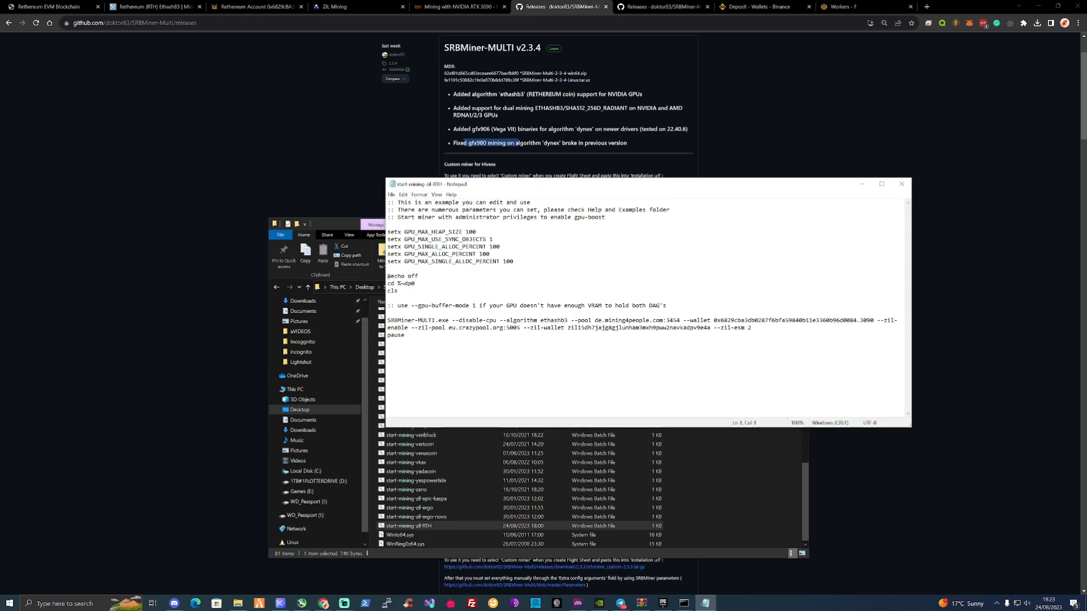
Review the Mining4People pool host and RTH wallet/worker entries in the SRBMiner command line.
{"action": "double_click", "coordinate": [554, 321]}
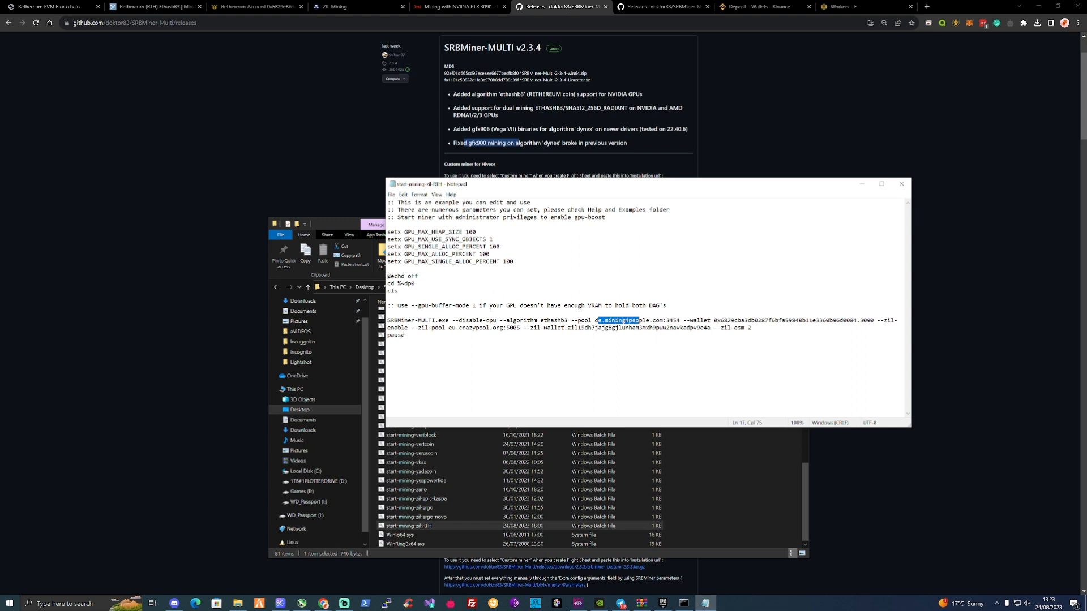
{"action": "left_click_drag", "start_coordinate": [604, 320], "coordinate": [807, 320]}
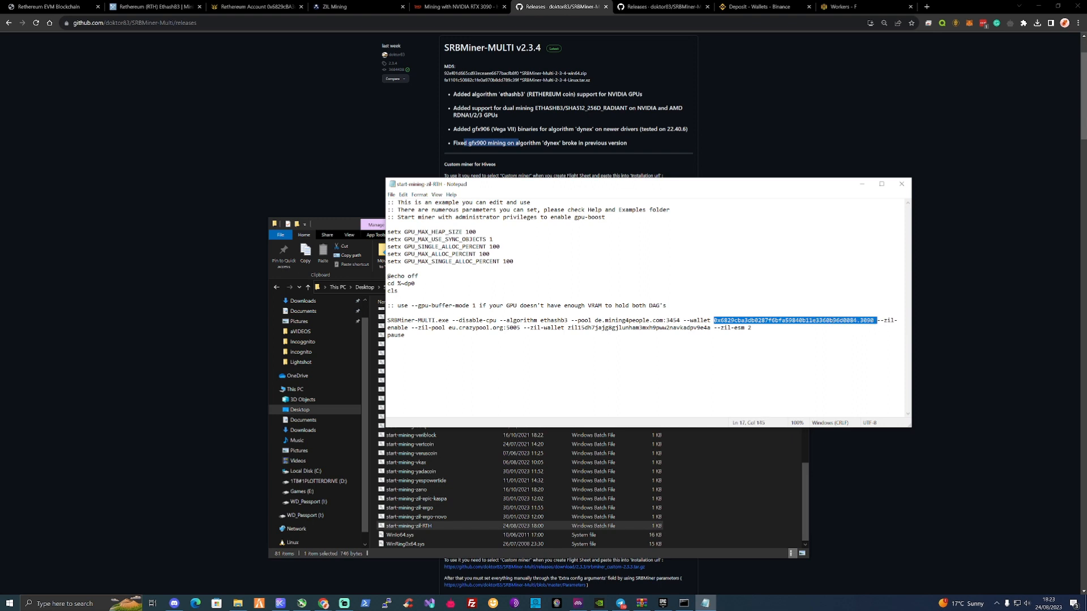
{"action": "double_click", "coordinate": [471, 327]}
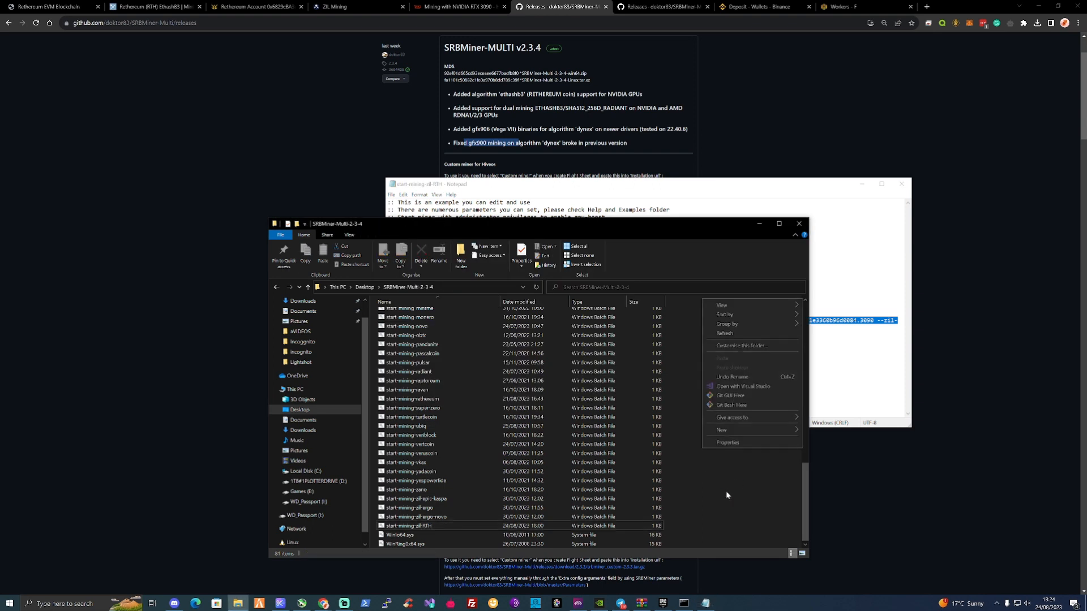
{"action": "mouse_move", "coordinate": [721, 430]}
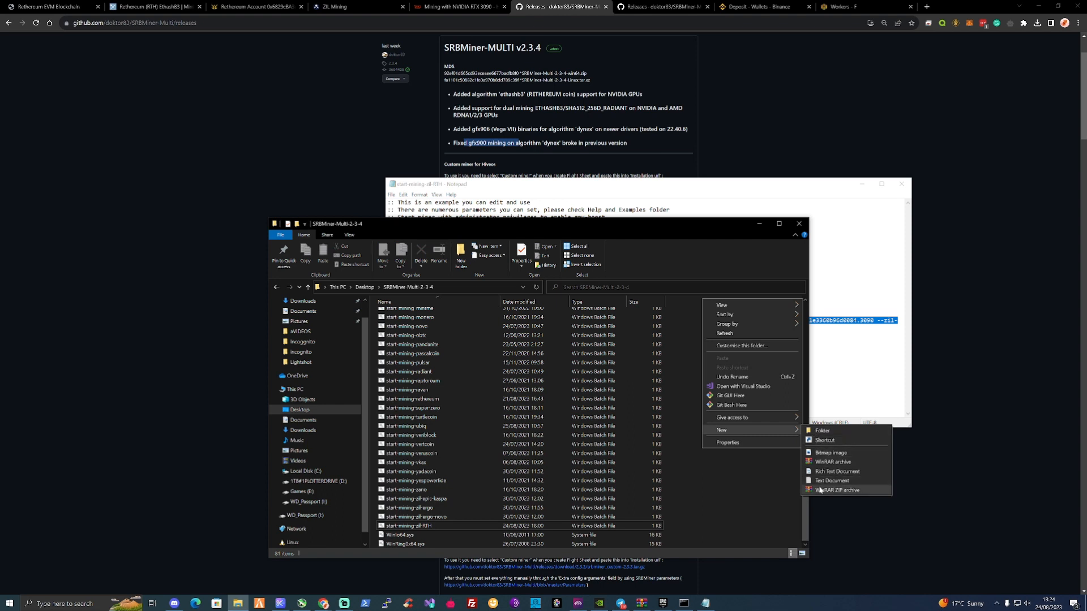
Create a new text document named rth in the SRBMiner-Multi-2-3-4 folder.
{"action": "left_click", "coordinate": [831, 480]}
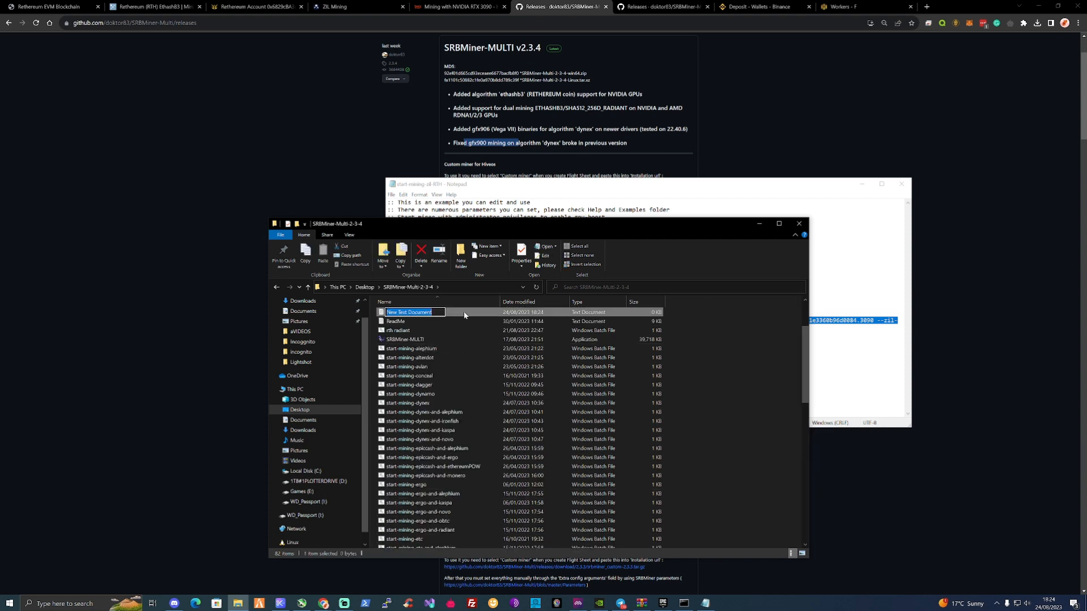
{"action": "type", "text": "rt"}
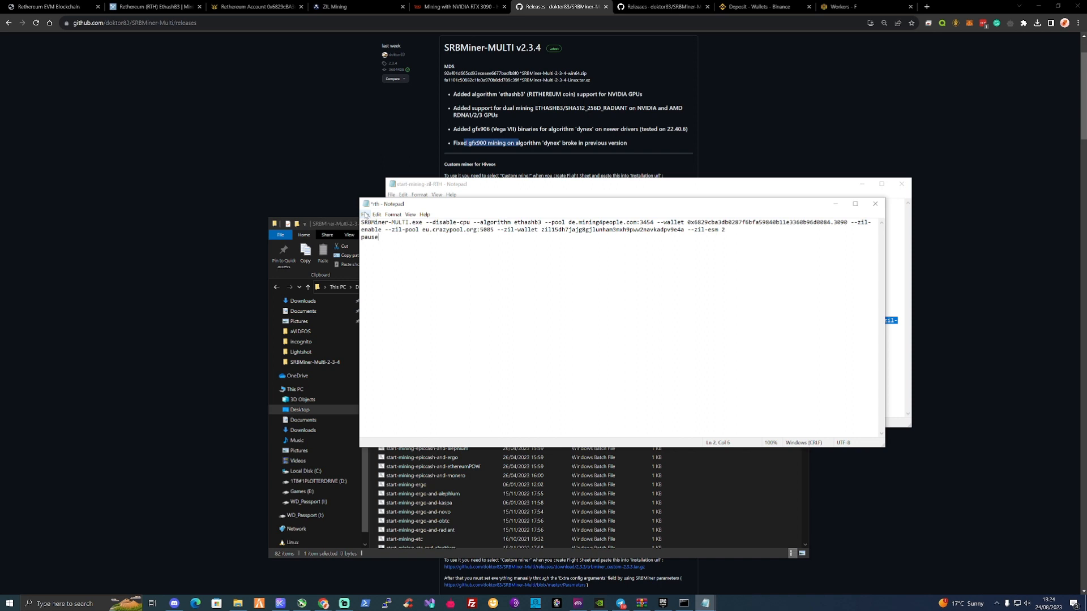
Save the pasted dual-mining command as rth+ZIL.bat in the SRBMiner-Multi-2-3-4 folder via Save As.
{"action": "left_click", "coordinate": [365, 214]}
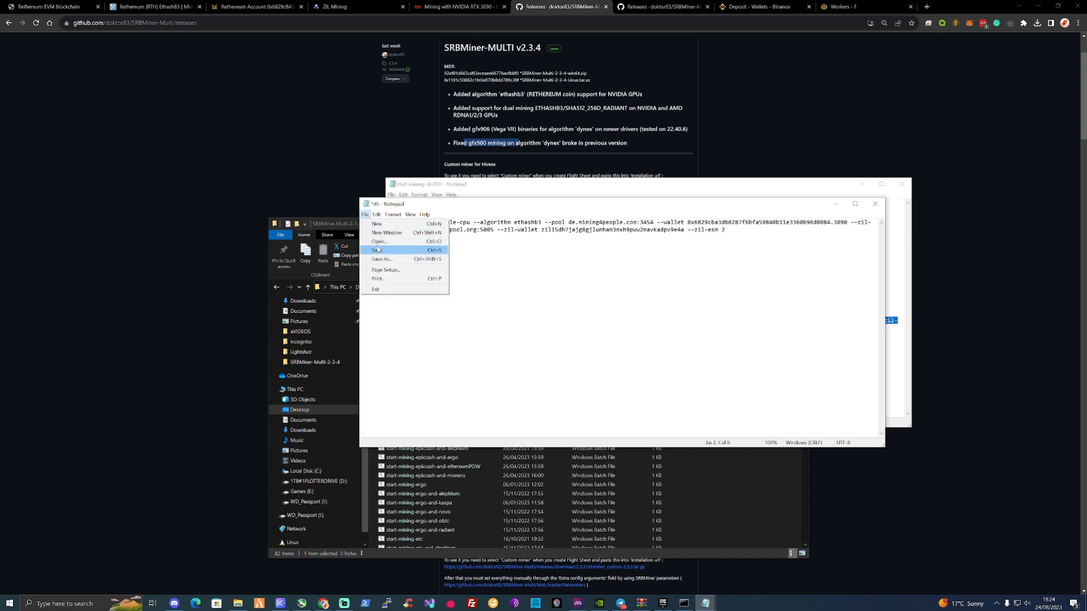
{"action": "left_click", "coordinate": [382, 259]}
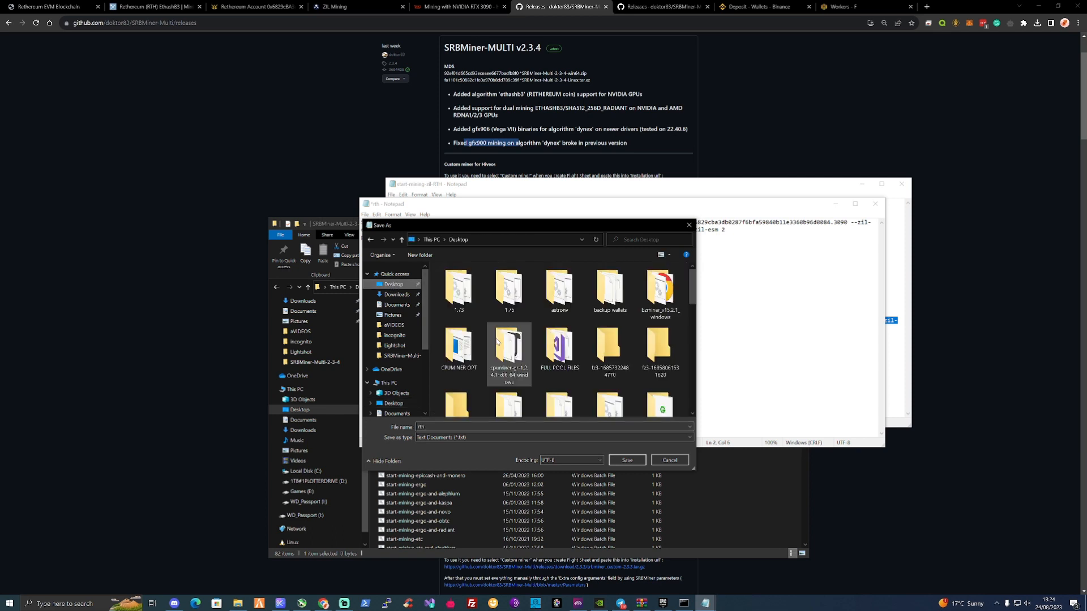
{"action": "scroll", "scroll_direction": "down", "scroll_amount": 3}
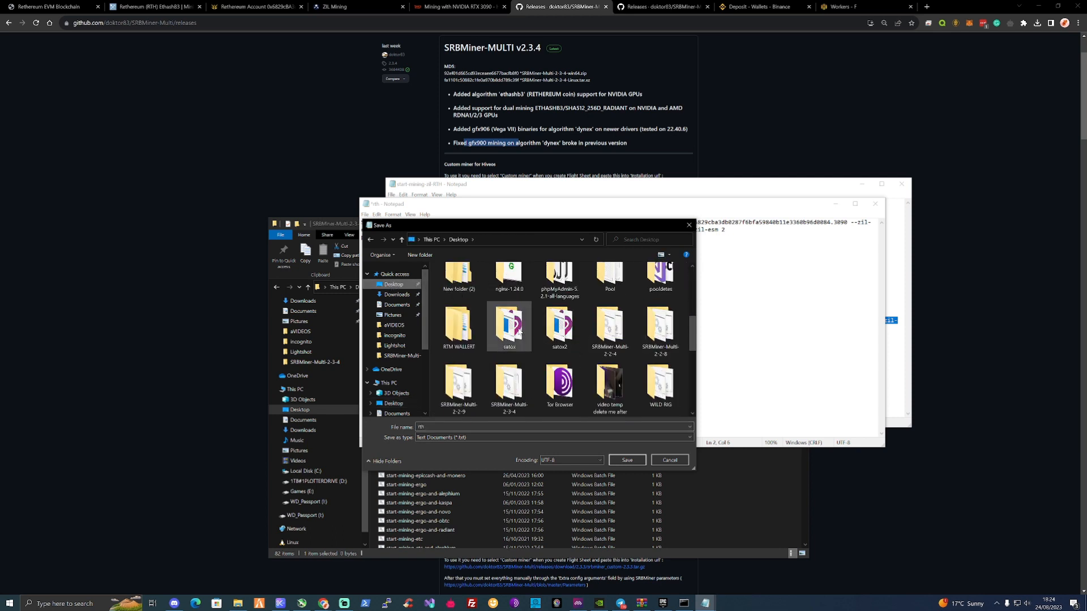
{"action": "left_click", "coordinate": [508, 388]}
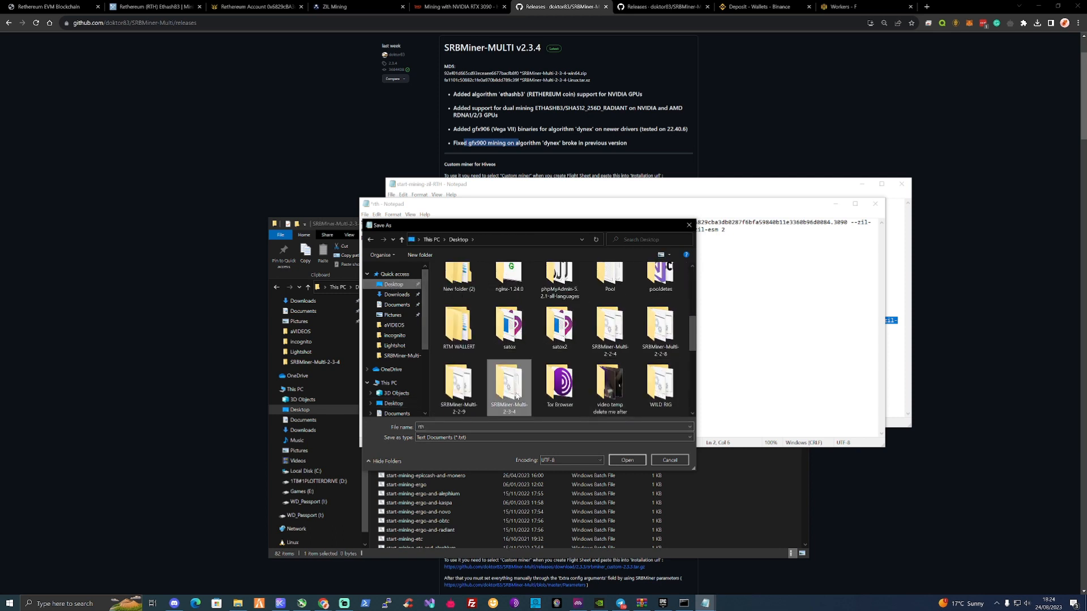
{"action": "double_click", "coordinate": [509, 384]}
{"action": "type", "text": "+ZIL.bat"}
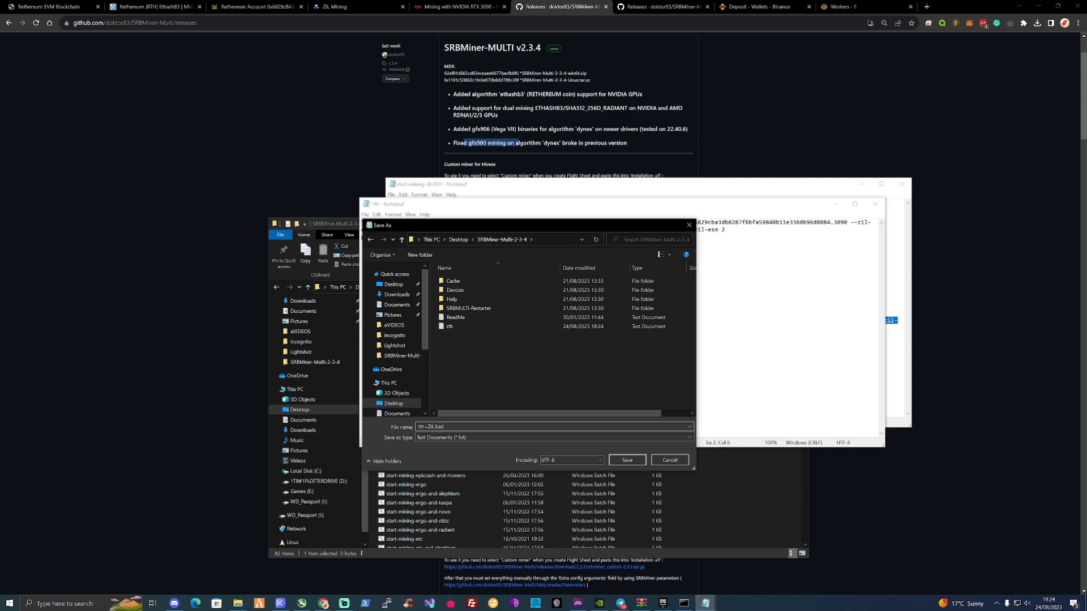
{"action": "left_click", "coordinate": [625, 461]}
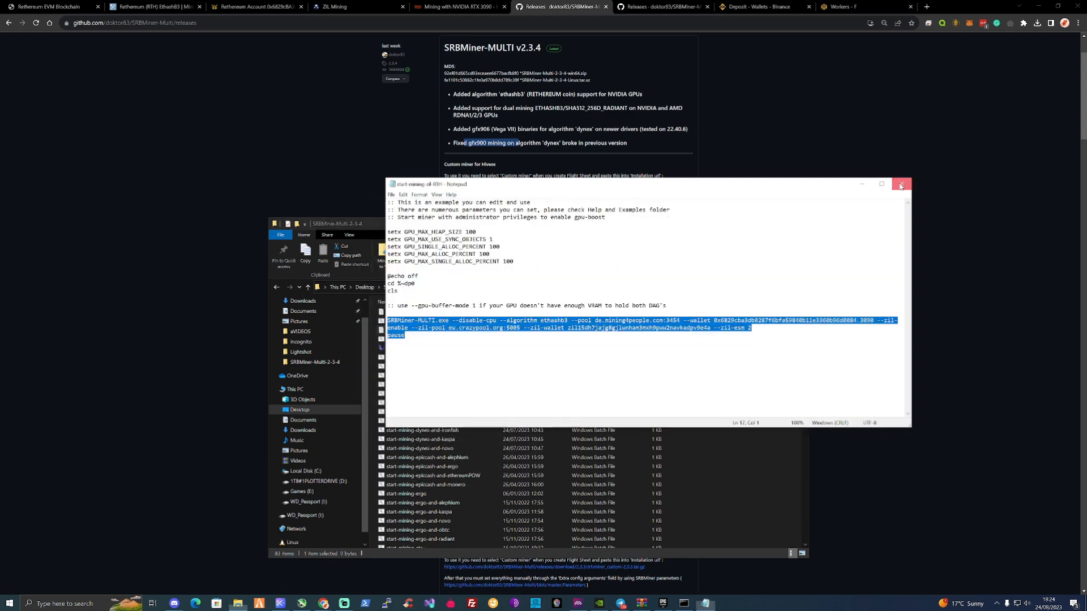
Close Notepad and launch rth+ZIL.bat so SRBMiner connects to both pools with accepted shares.
{"action": "left_click", "coordinate": [899, 183]}
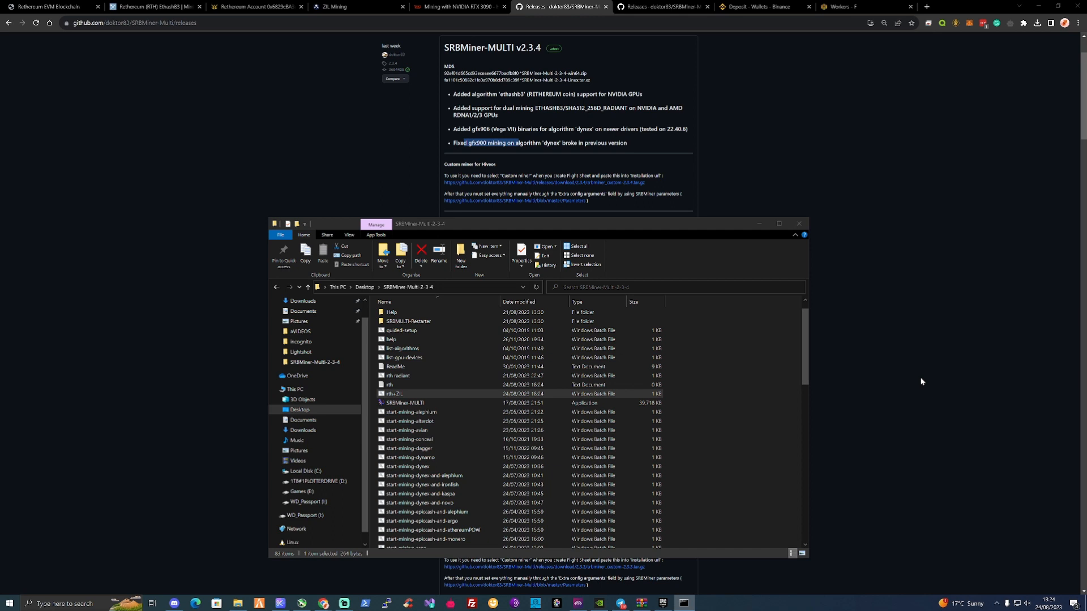
{"action": "left_click", "coordinate": [400, 402]}
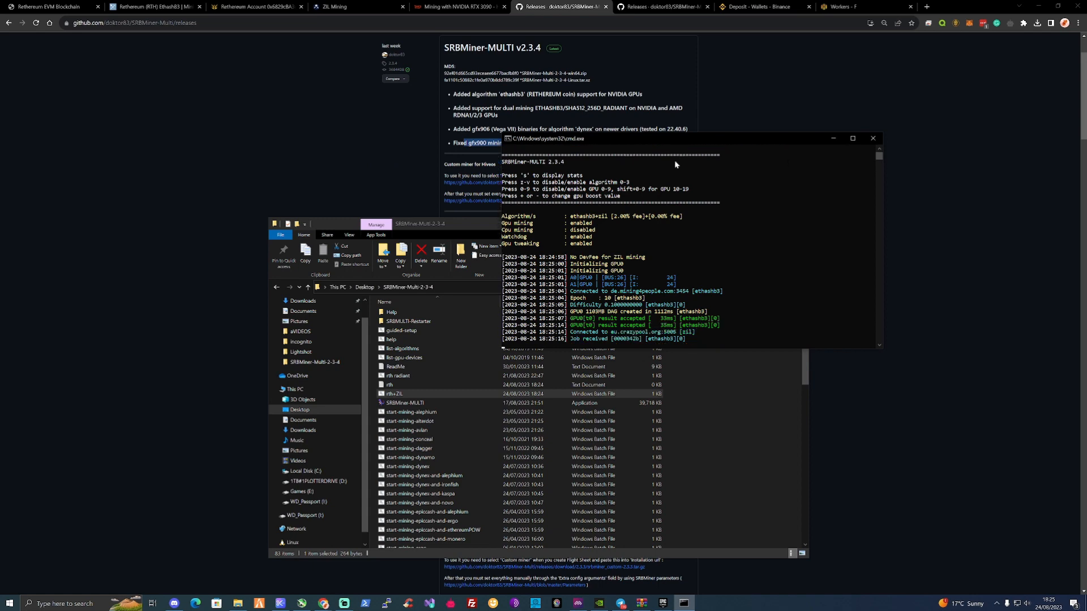
{"action": "left_click", "coordinate": [838, 7]}
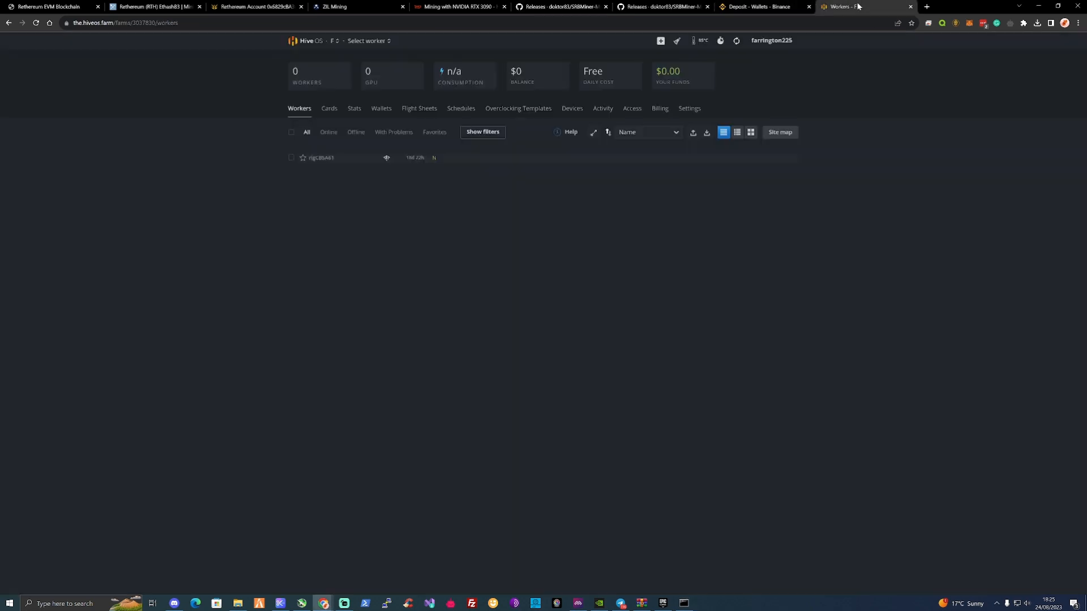
Start a new flight sheet from the rig's Flight Sheets page with coin RTH and the RTH wallet.
{"action": "left_click", "coordinate": [320, 158]}
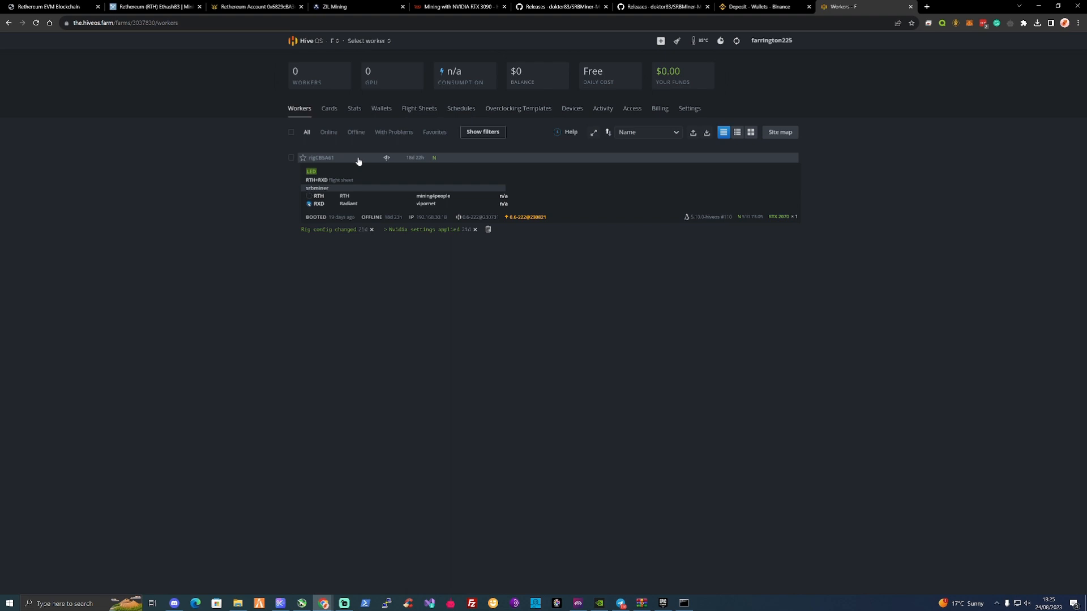
{"action": "left_click", "coordinate": [419, 109]}
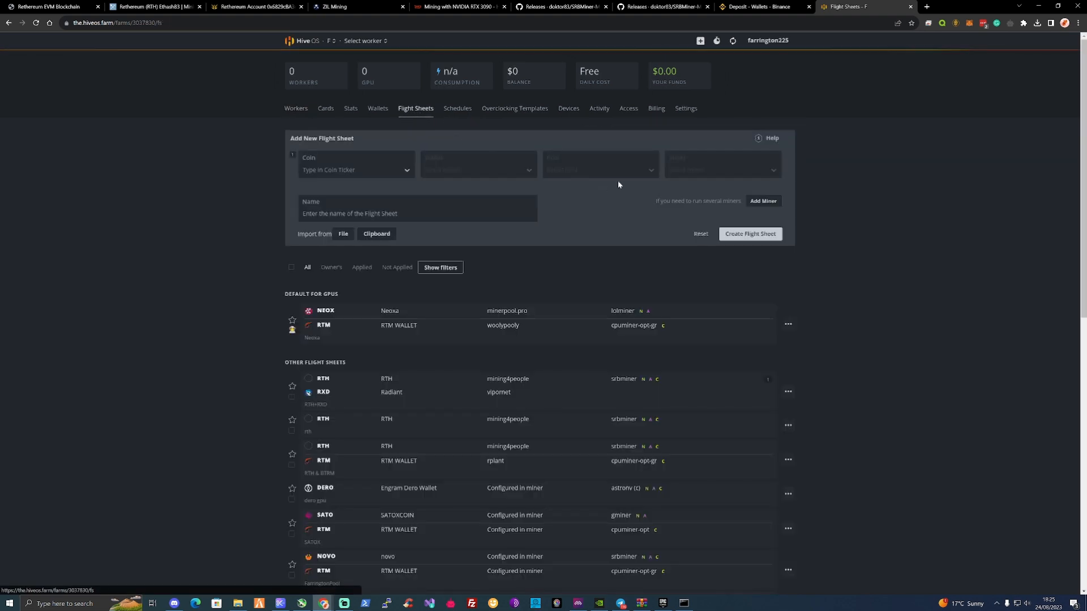
{"action": "mouse_move", "coordinate": [409, 146]}
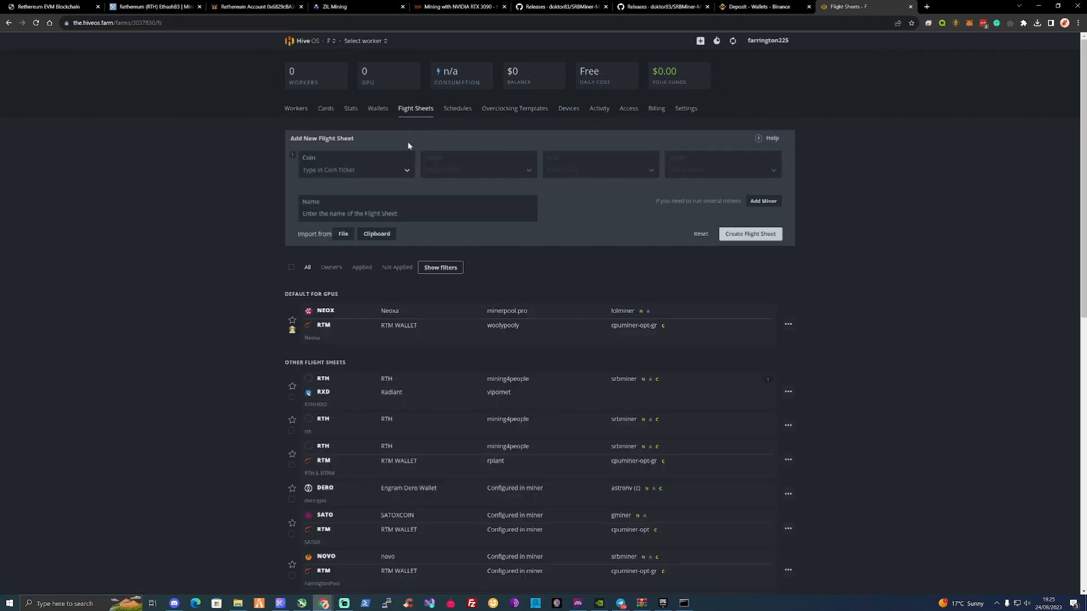
{"action": "left_click", "coordinate": [354, 170]}
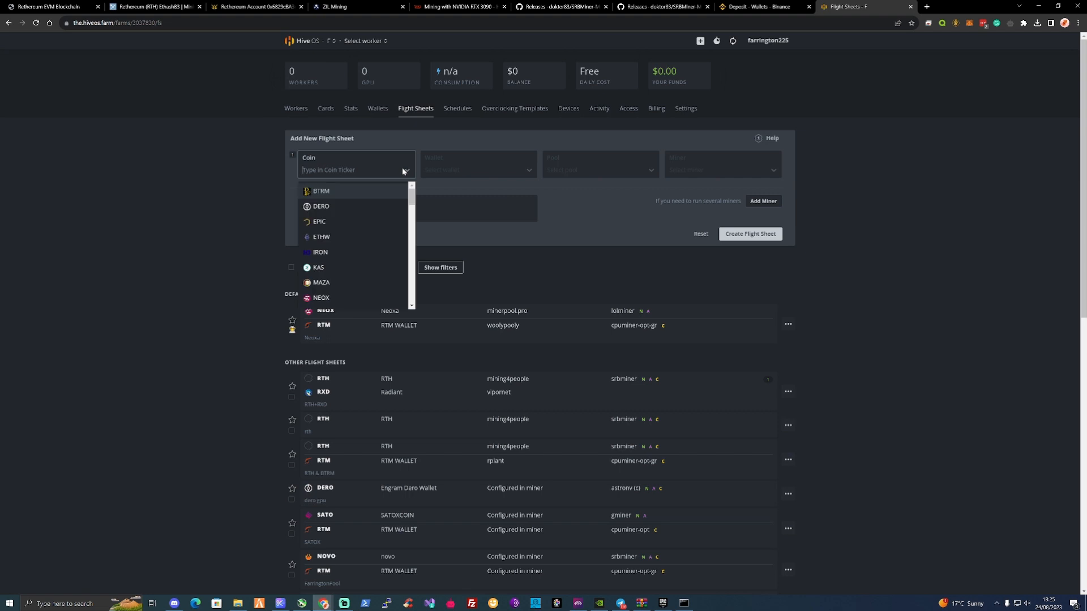
{"action": "type", "text": "rth"}
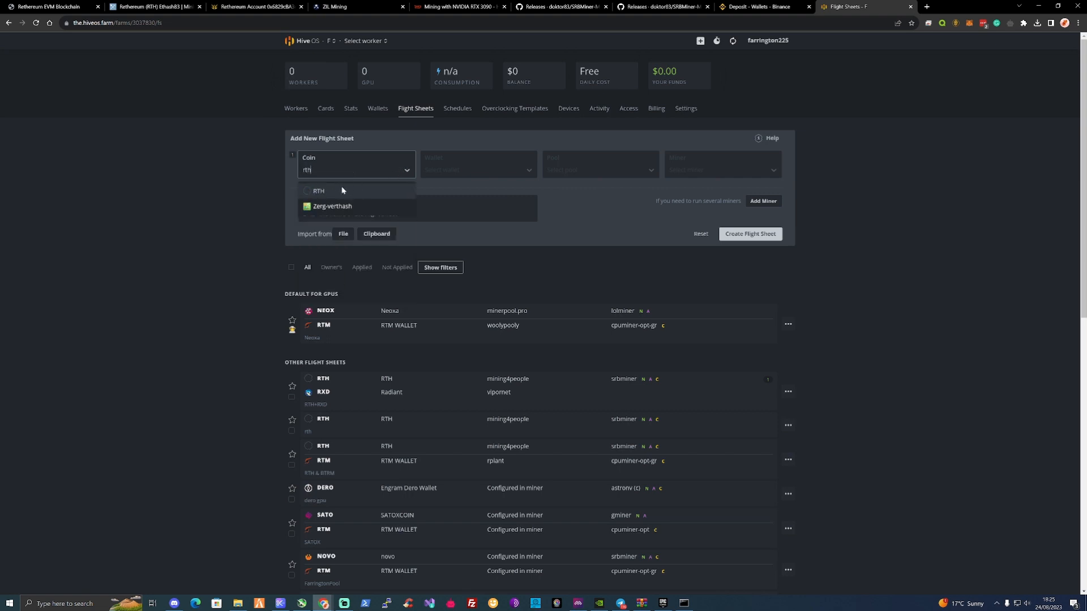
{"action": "left_click", "coordinate": [318, 190]}
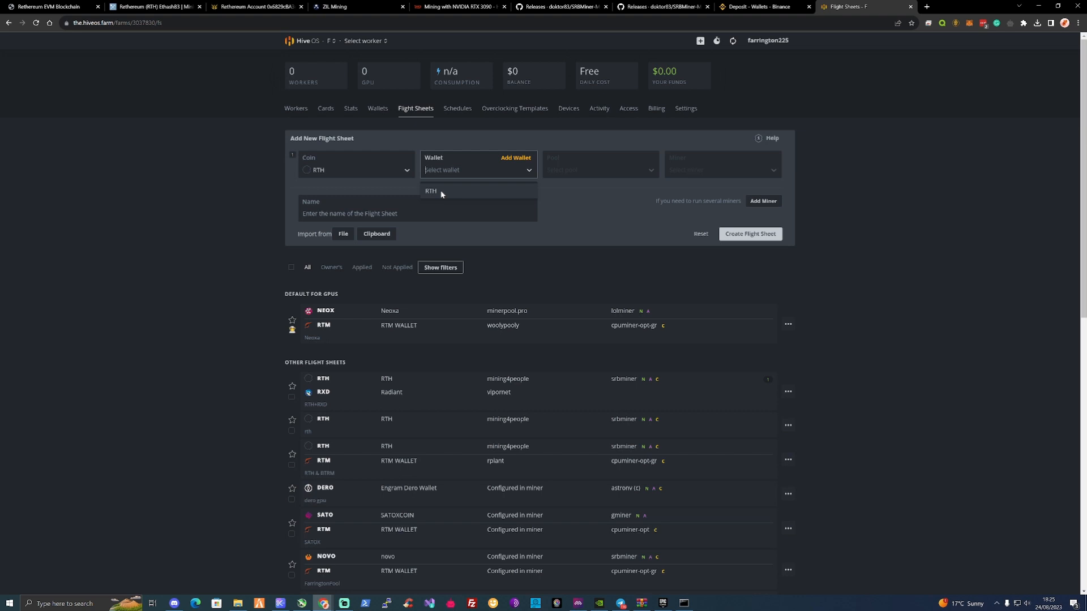
{"action": "left_click", "coordinate": [516, 159]}
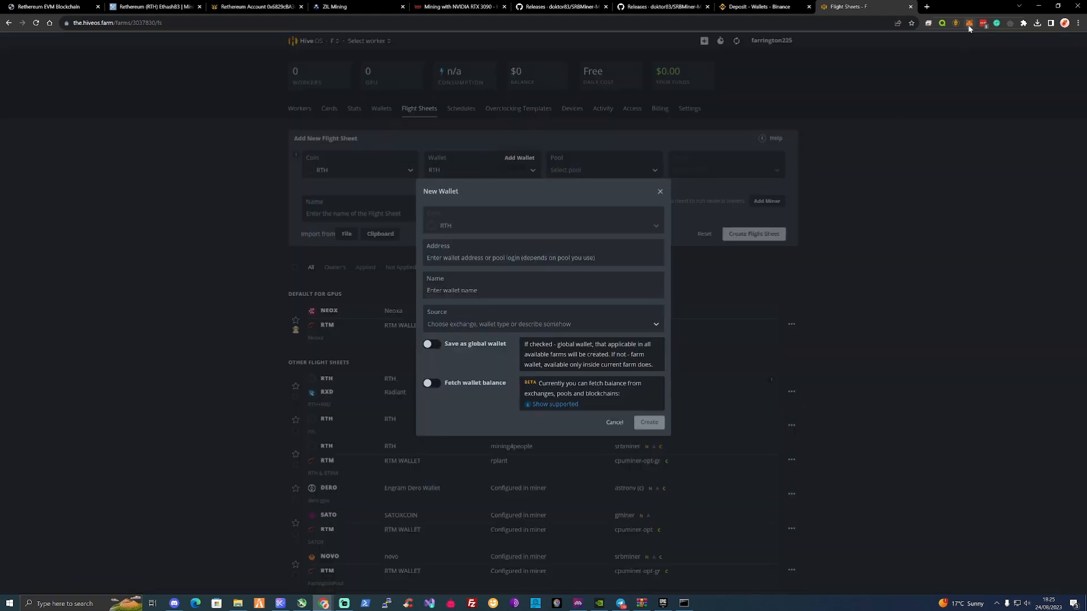
{"action": "left_click", "coordinate": [542, 252]}
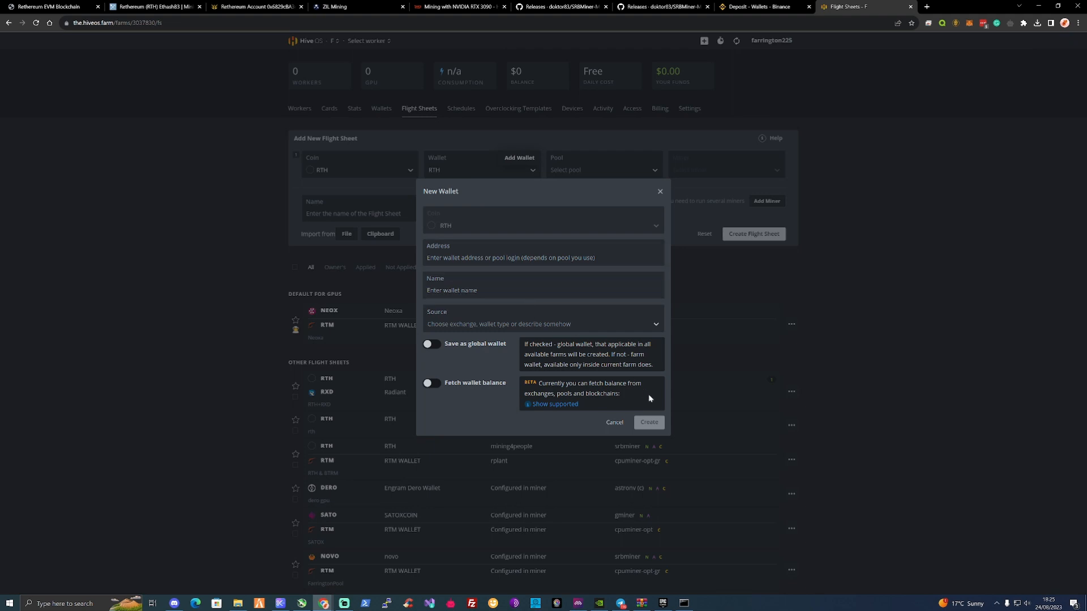
{"action": "left_click", "coordinate": [614, 422]}
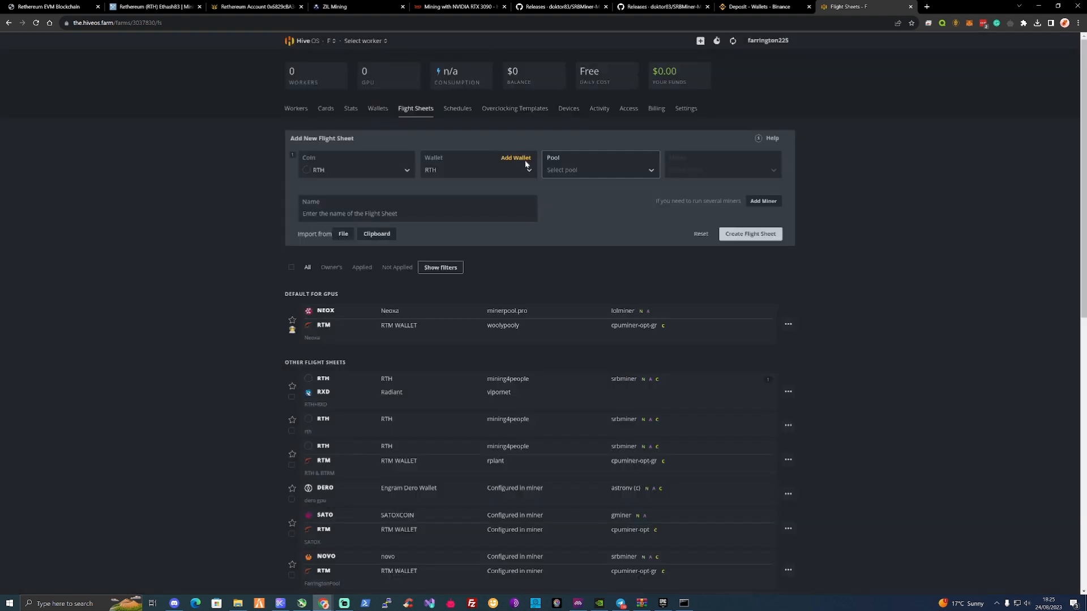
Set the pool to mining4people on its Germany LOW vardiff server and apply.
{"action": "left_click", "coordinate": [599, 169]}
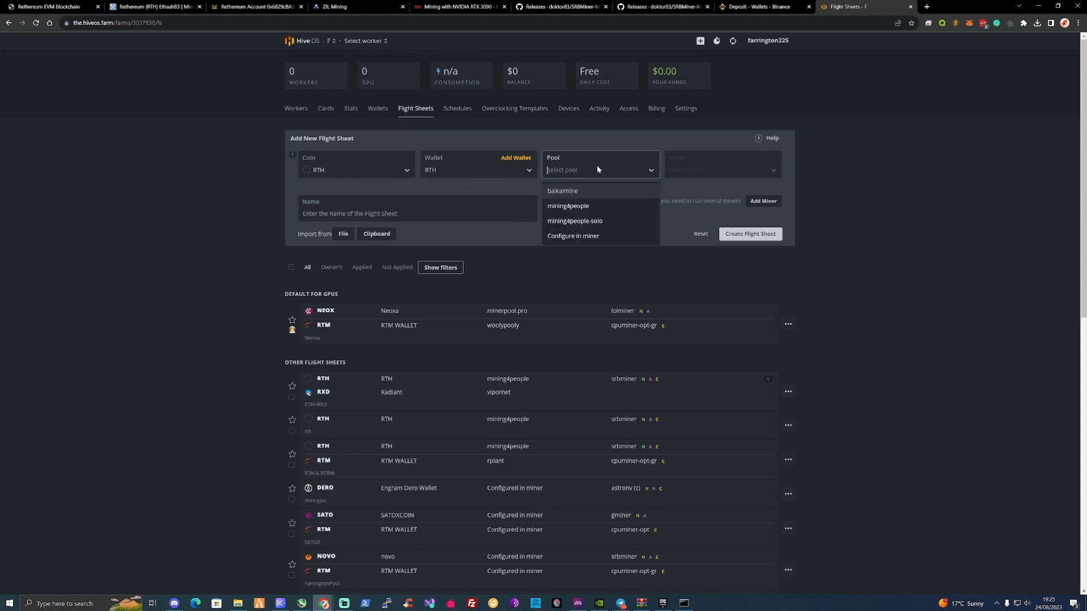
{"action": "mouse_move", "coordinate": [579, 208]}
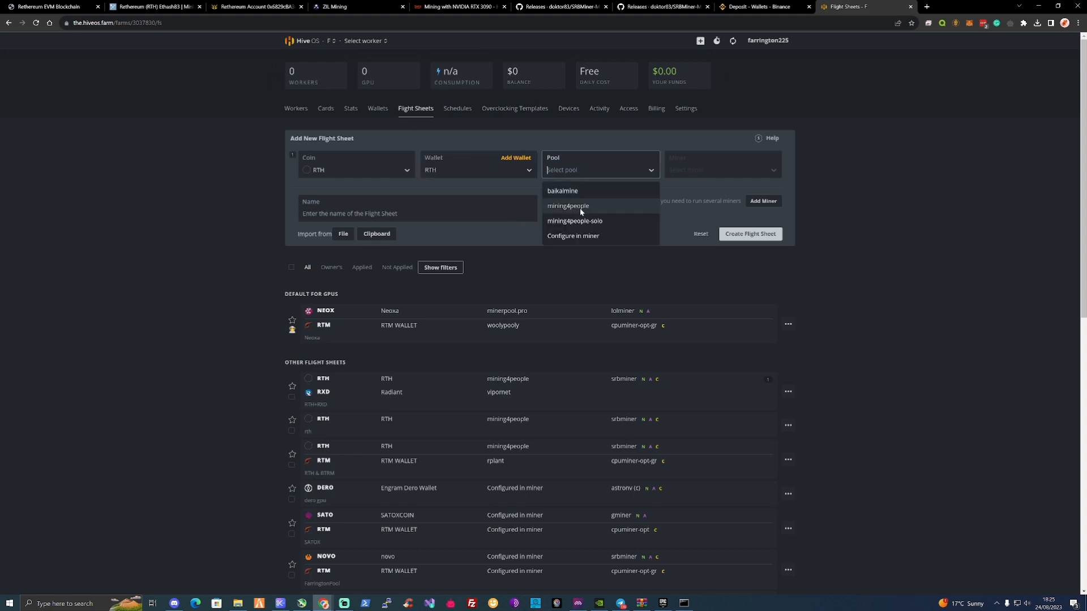
{"action": "left_click", "coordinate": [567, 206]}
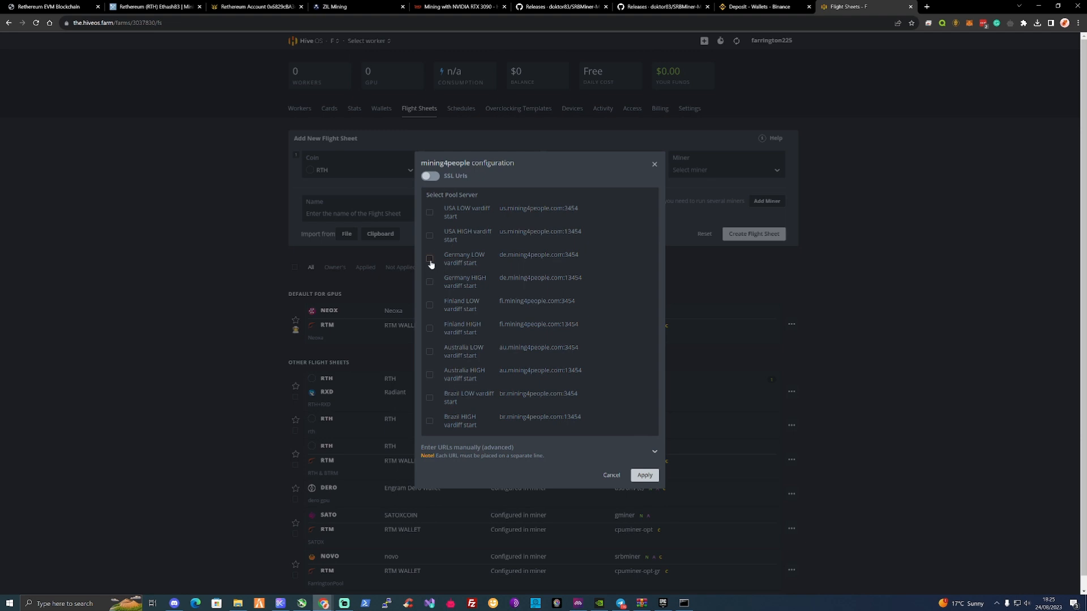
{"action": "left_click", "coordinate": [430, 260]}
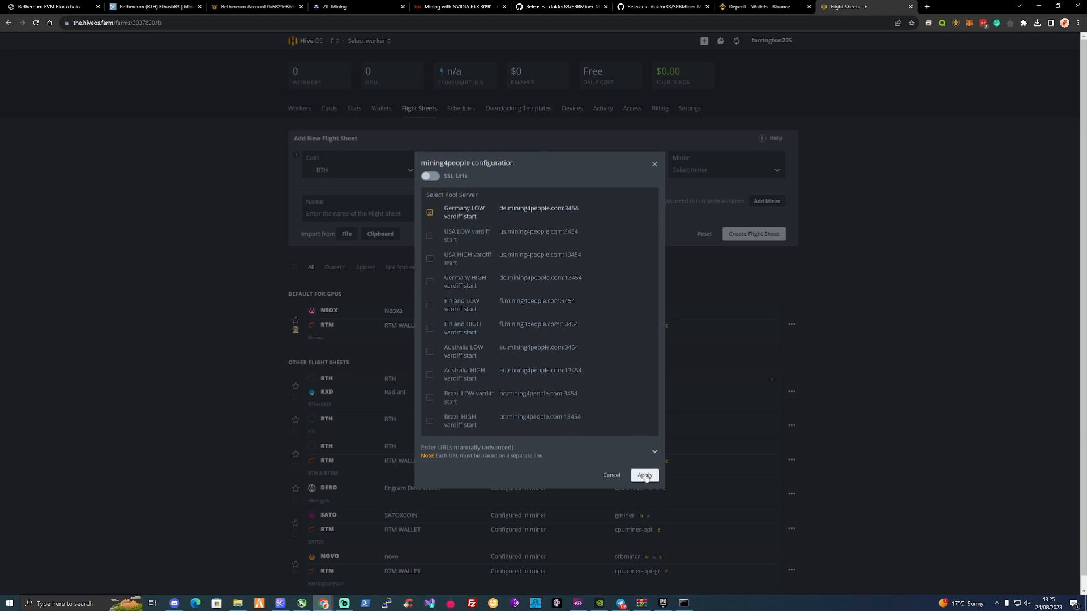
{"action": "left_click", "coordinate": [643, 475]}
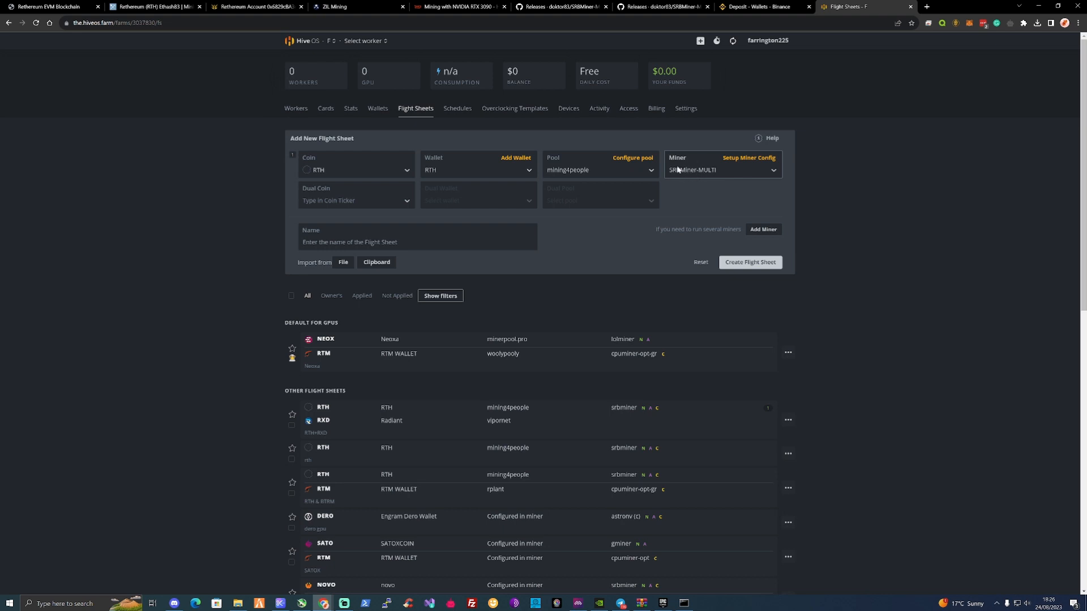
Set ZIL as the dual coin with the ZIL dual wallet, then bring up the Add Wallet form.
{"action": "left_click", "coordinate": [356, 200]}
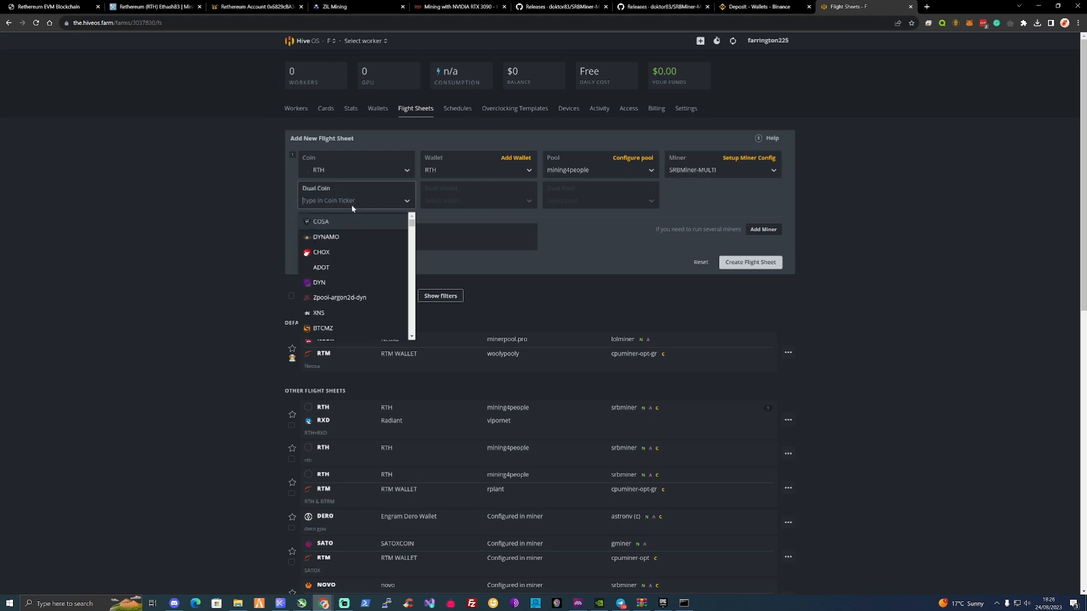
{"action": "type", "text": "z"}
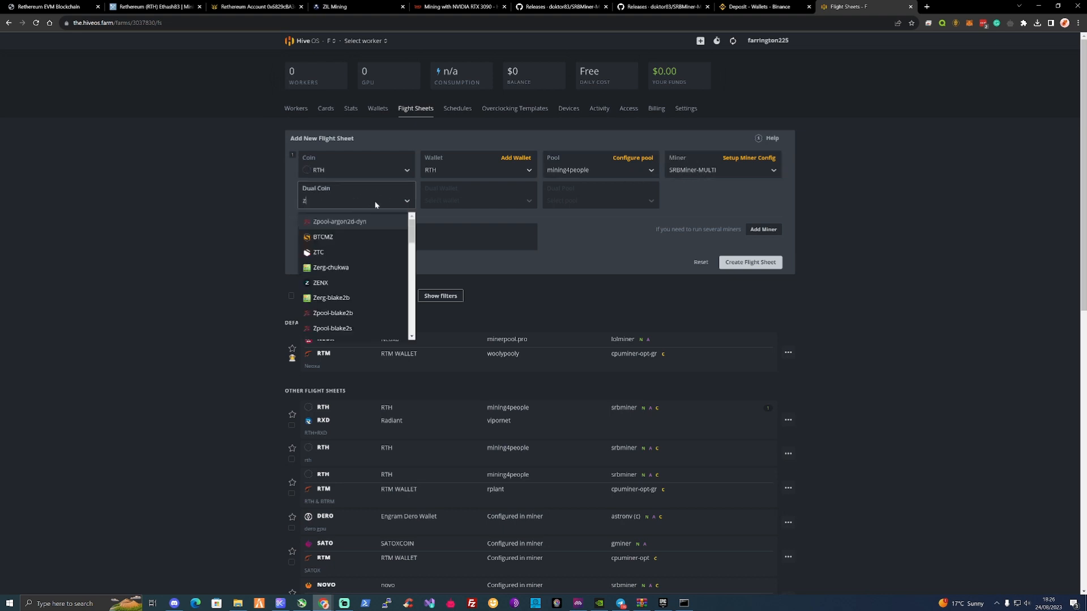
{"action": "left_click", "coordinate": [476, 201]}
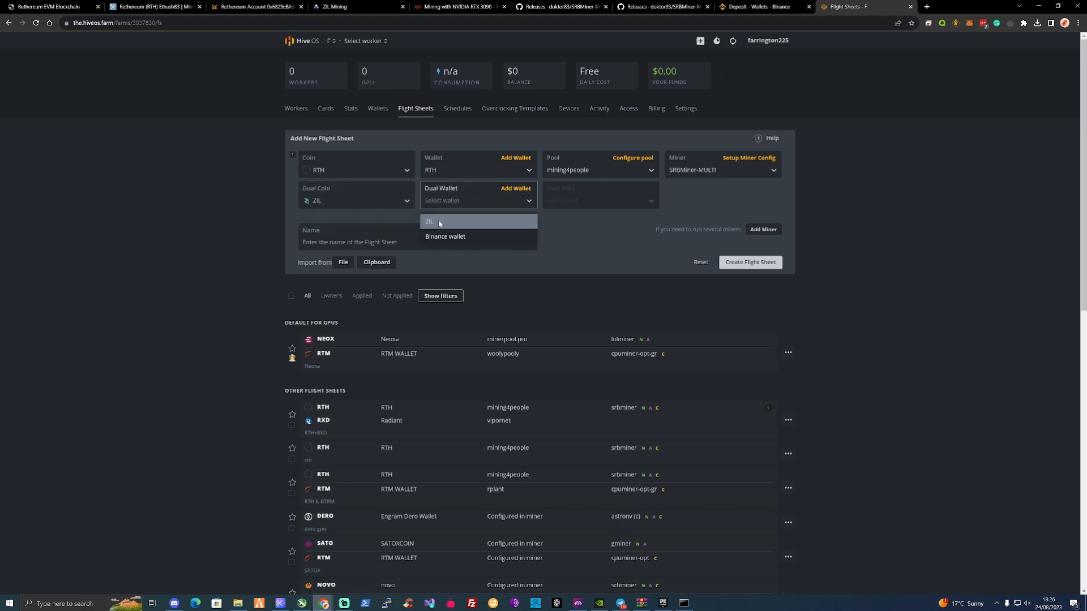
{"action": "left_click", "coordinate": [430, 222]}
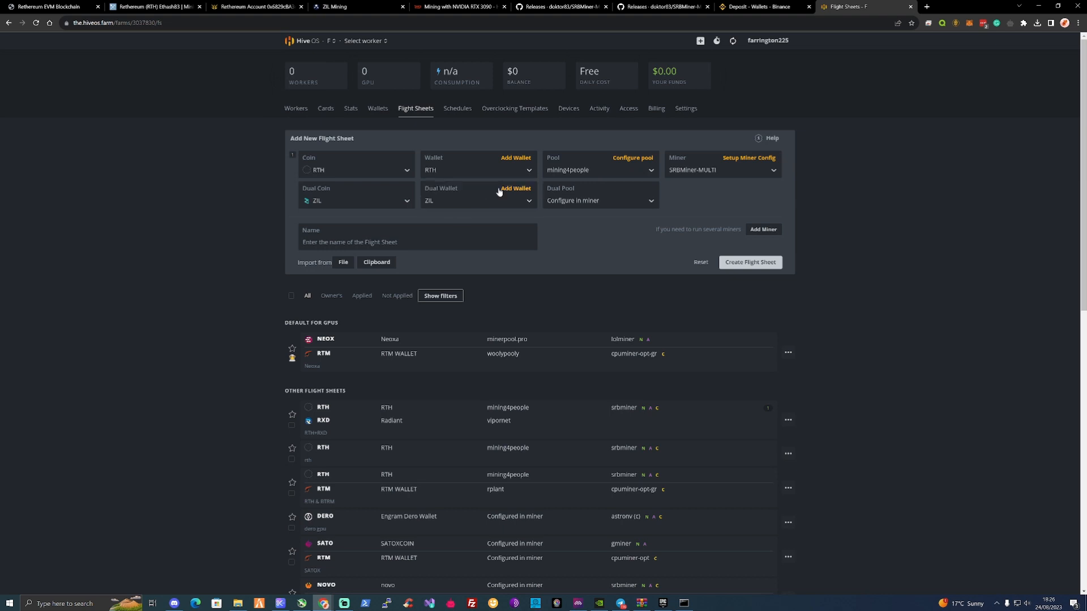
{"action": "left_click", "coordinate": [517, 188]}
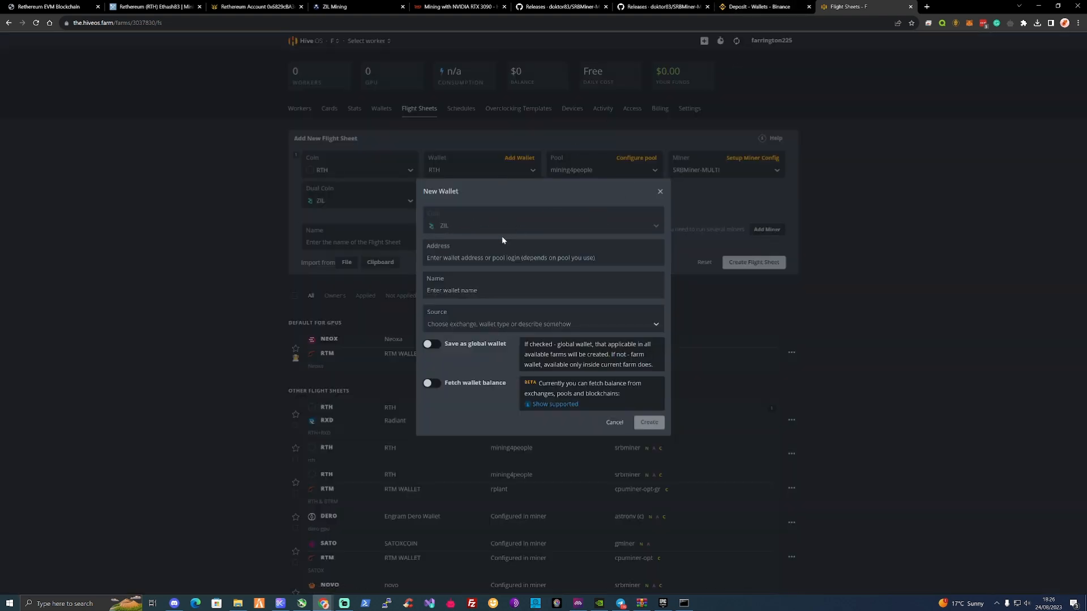
{"action": "left_click", "coordinate": [542, 285]}
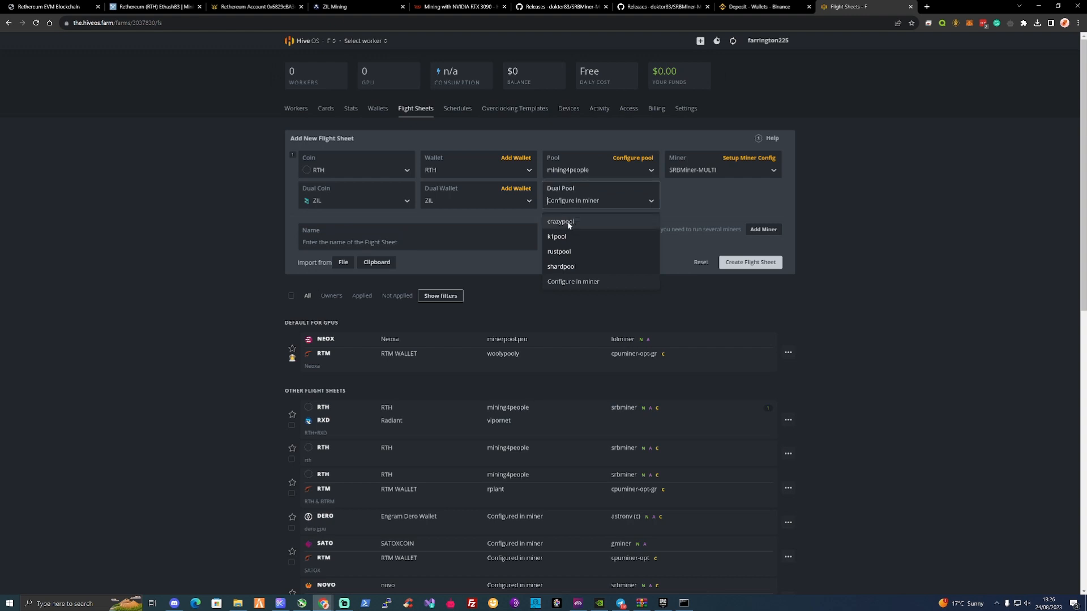
Set crazypool's EU server as the ZIL dual pool, name the sheet 'RTH + ZIL' and create it.
{"action": "left_click", "coordinate": [559, 221]}
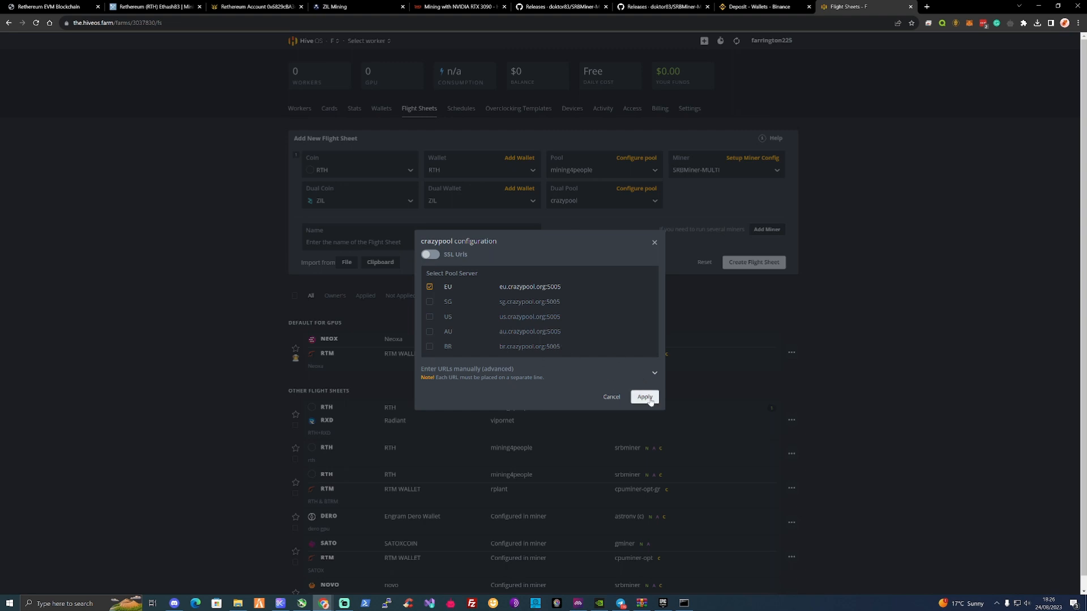
{"action": "mouse_move", "coordinate": [612, 390]}
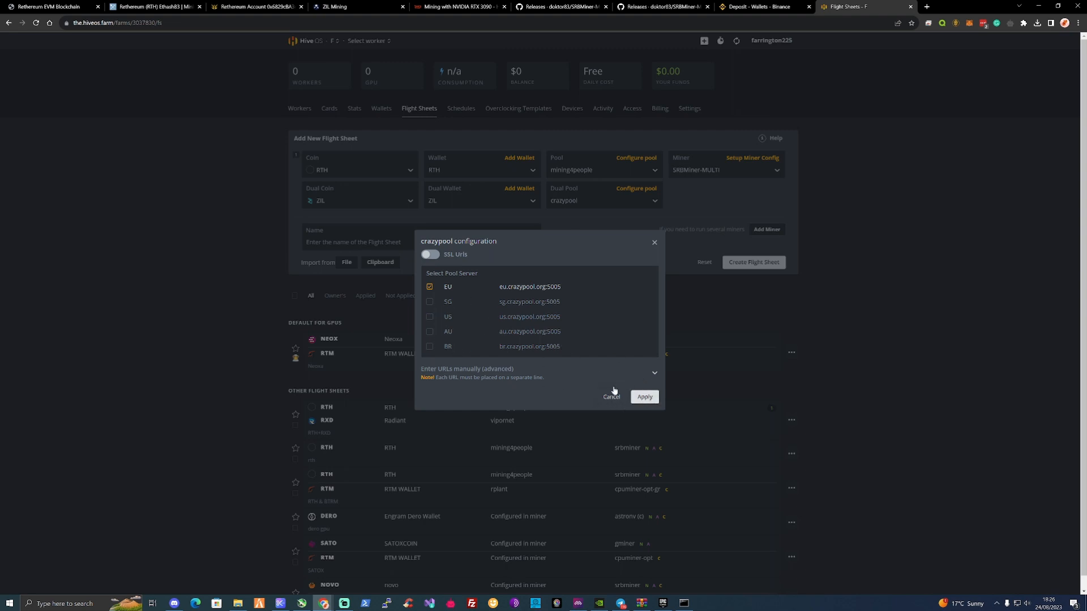
{"action": "left_click", "coordinate": [643, 396]}
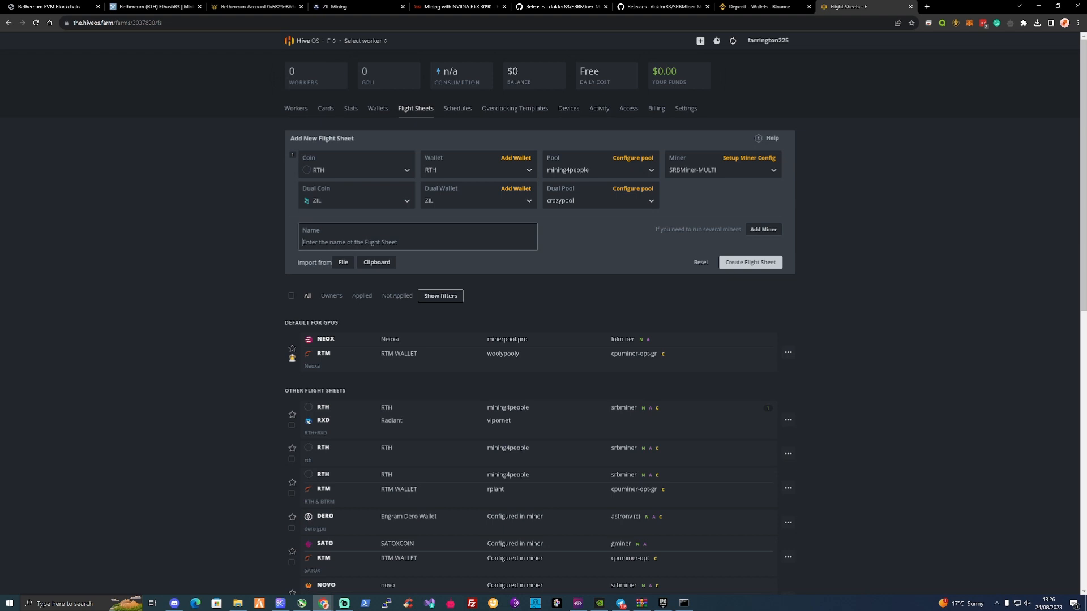
{"action": "type", "text": "TH"}
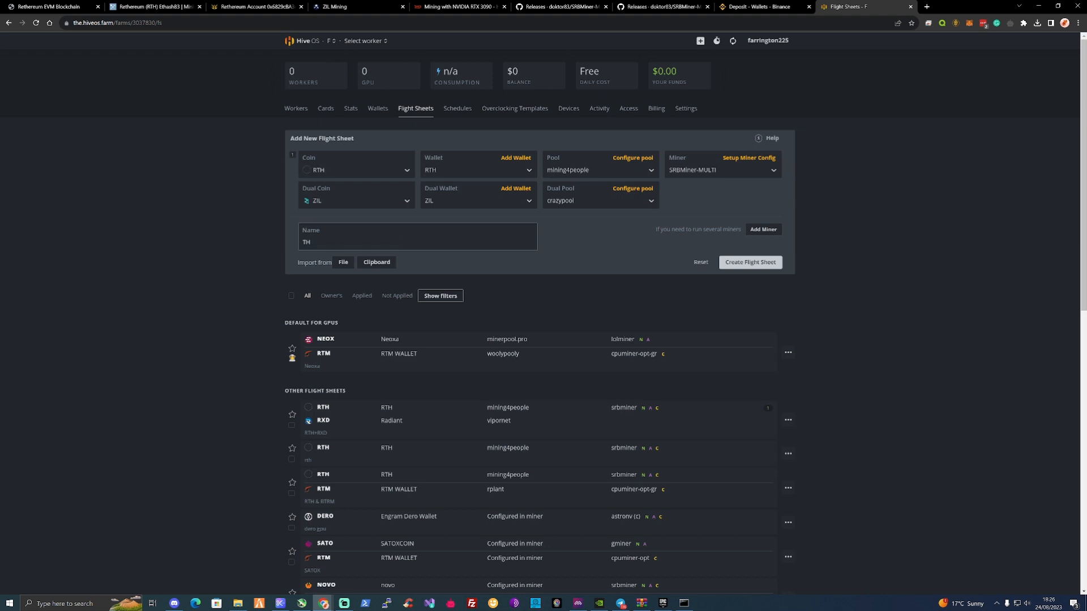
{"action": "type", "text": "RTH + ZIL"}
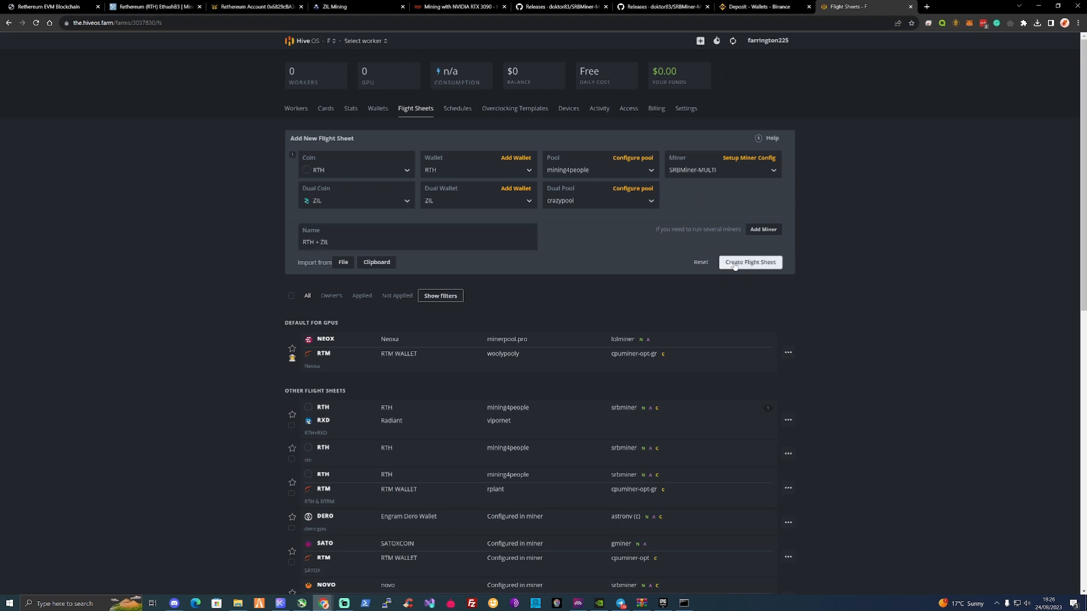
{"action": "left_click", "coordinate": [750, 261]}
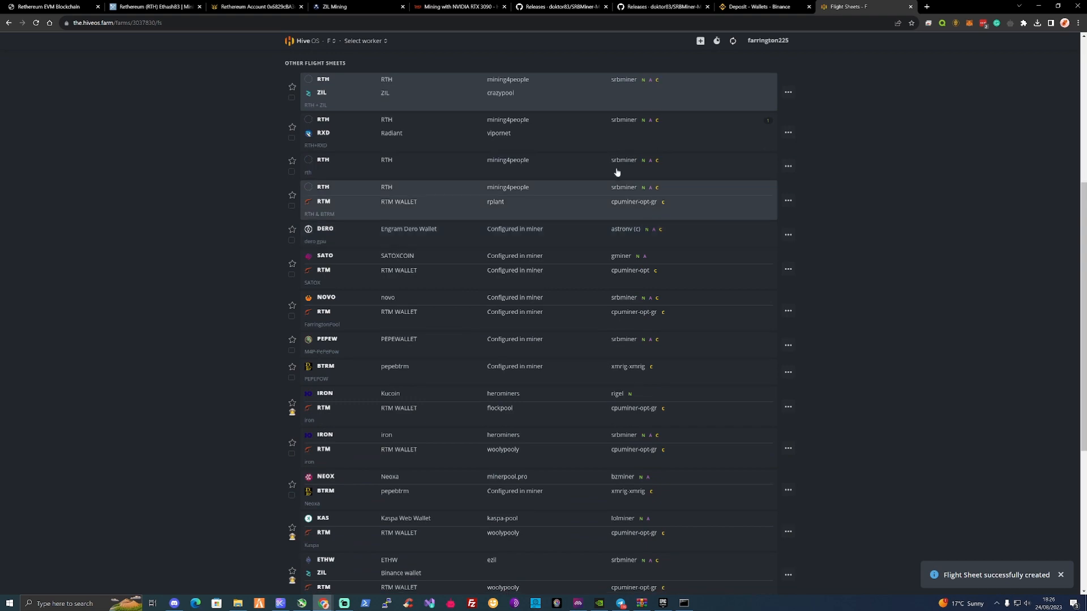
Review the RTX 3090's Rethereum overclock settings on hashrate.no, then return to the CrazyPool ZIL account.
{"action": "left_click", "coordinate": [457, 7]}
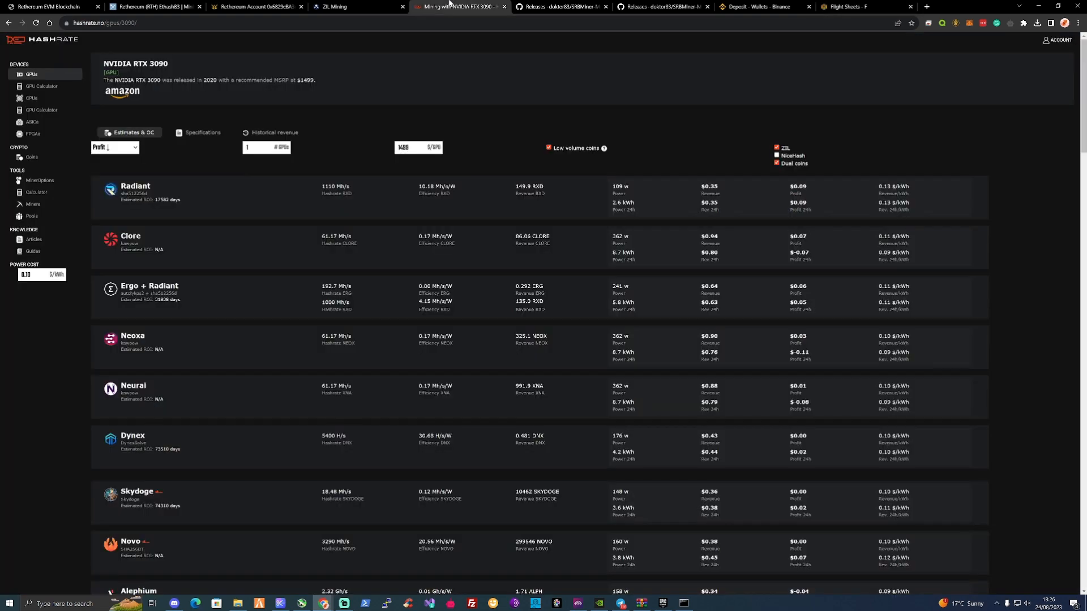
{"action": "scroll", "scroll_direction": "down", "scroll_amount": 3}
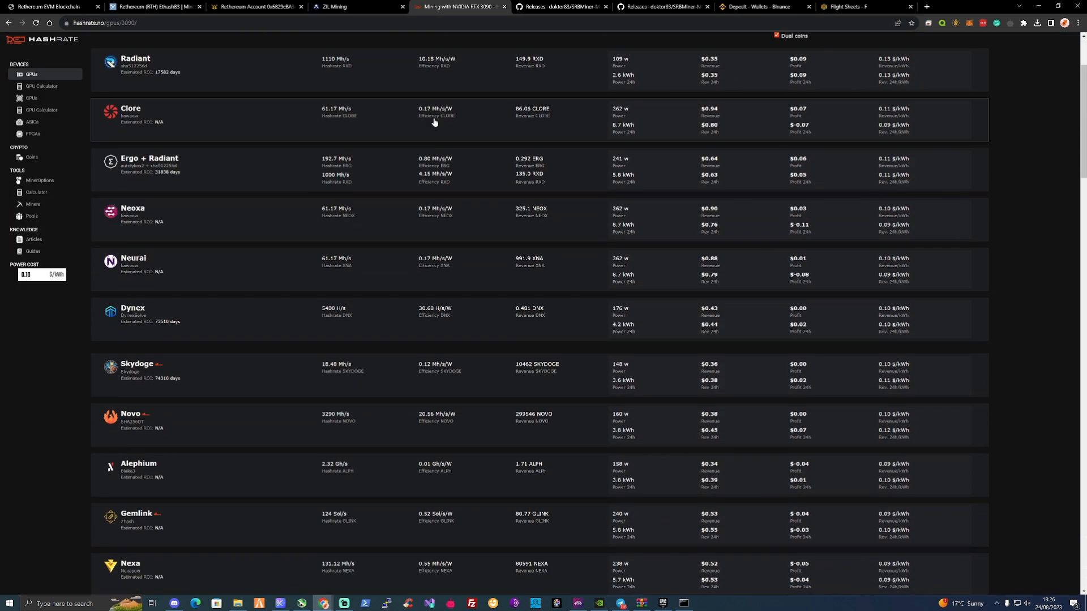
{"action": "scroll", "scroll_direction": "down", "scroll_amount": 3}
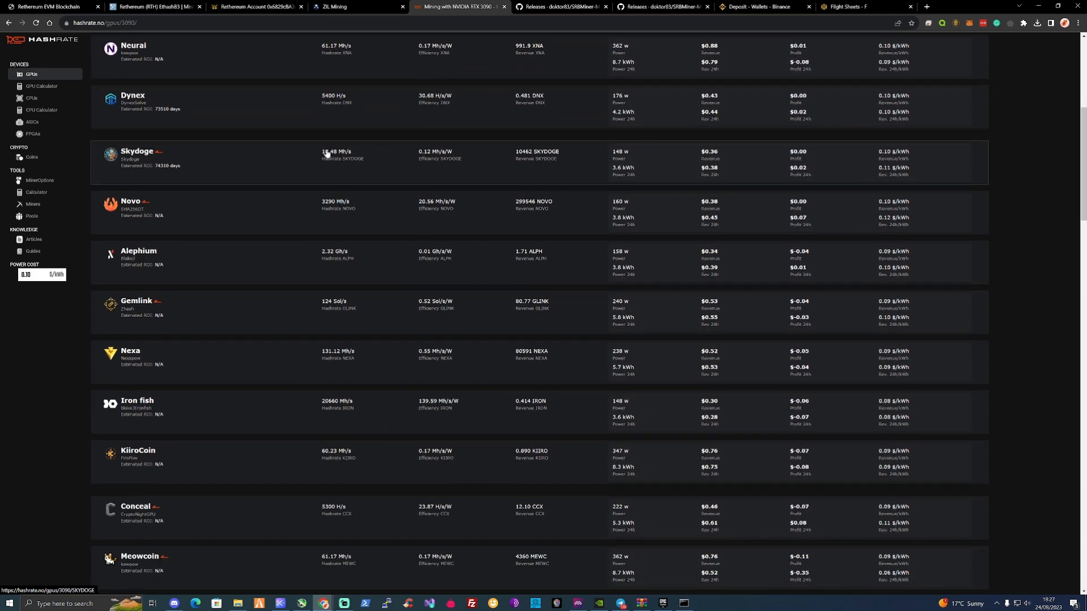
{"action": "mouse_move", "coordinate": [292, 162]}
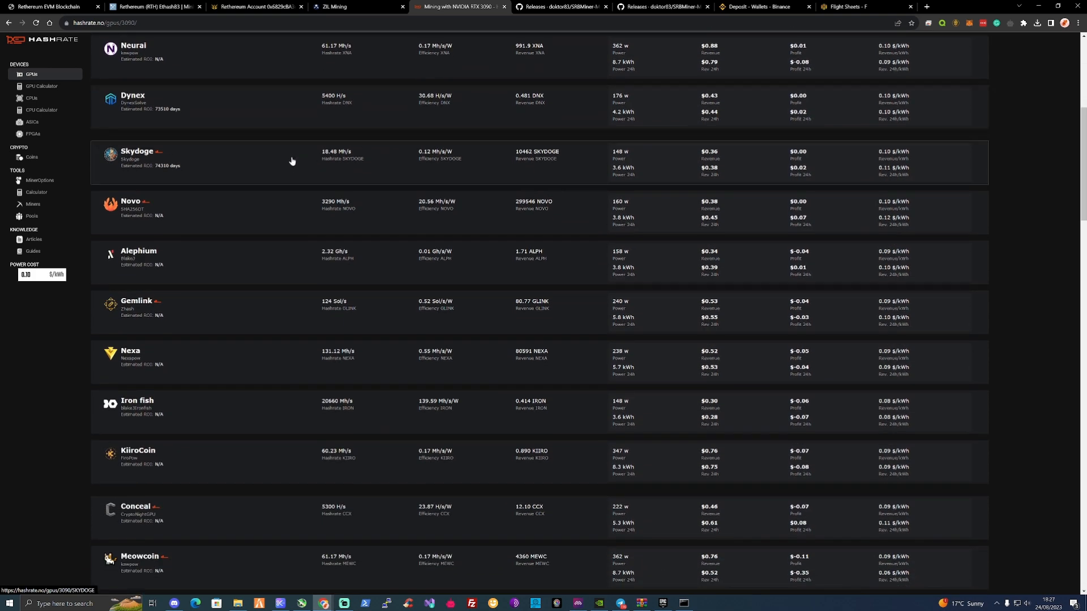
{"action": "scroll", "scroll_direction": "down", "scroll_amount": 3}
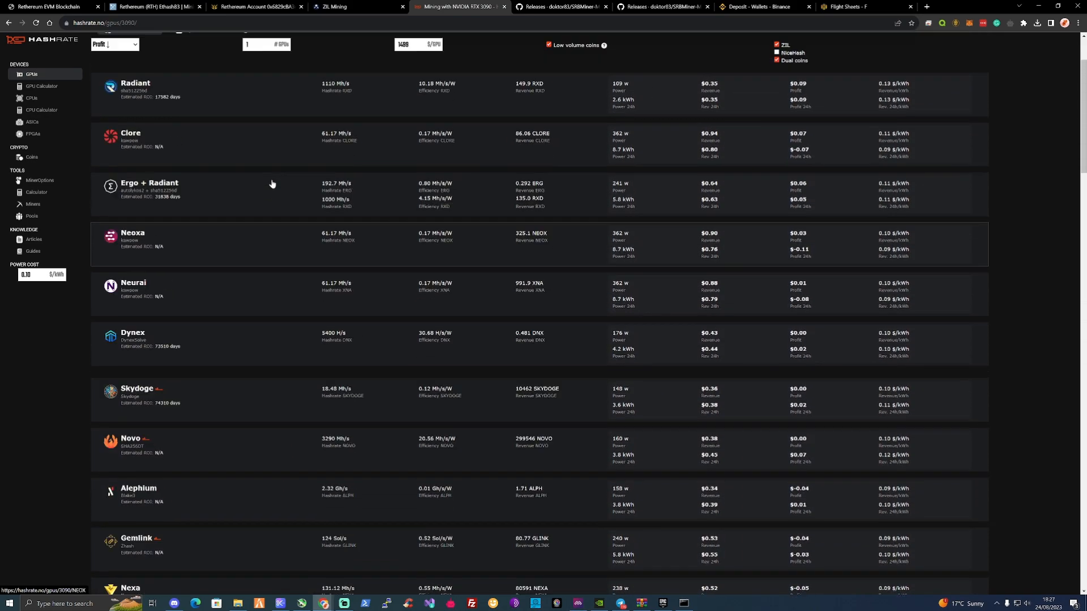
{"action": "scroll", "scroll_direction": "down", "scroll_amount": 3}
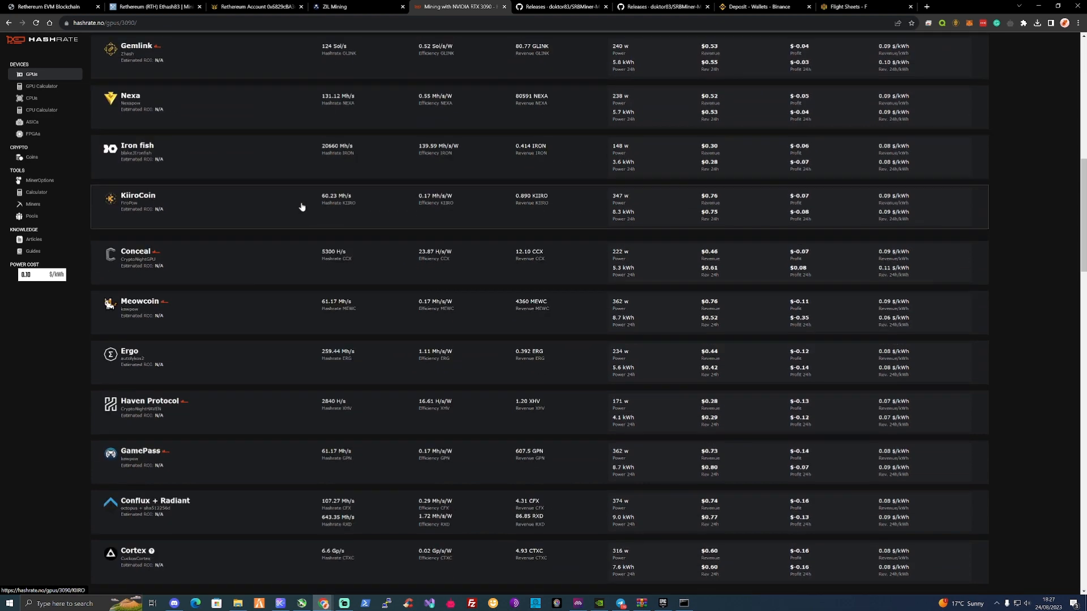
{"action": "scroll", "scroll_direction": "down", "scroll_amount": 3}
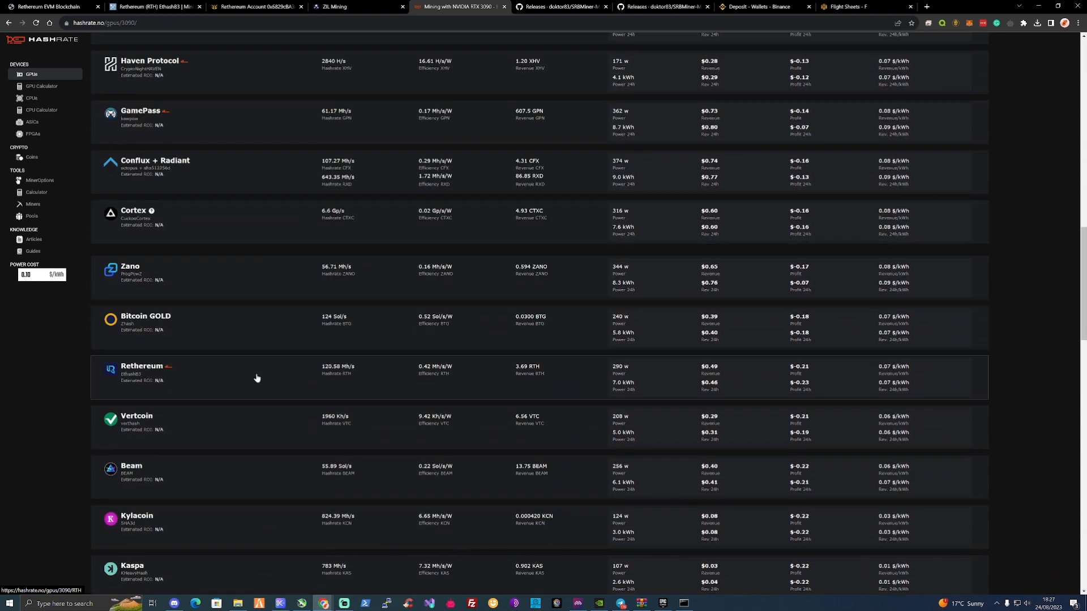
{"action": "left_click", "coordinate": [143, 366]}
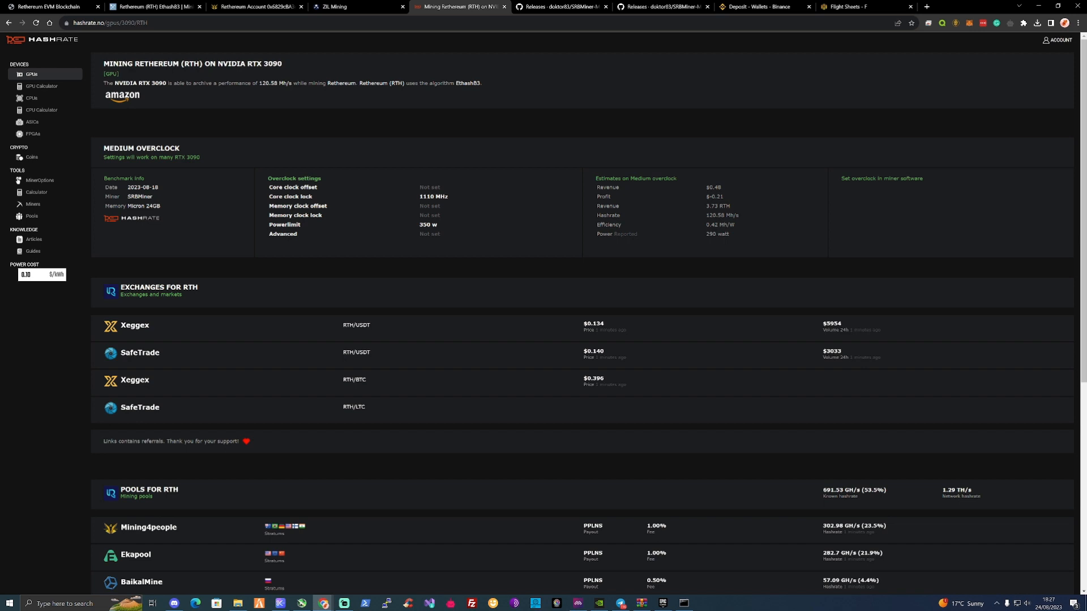
{"action": "mouse_move", "coordinate": [469, 165]}
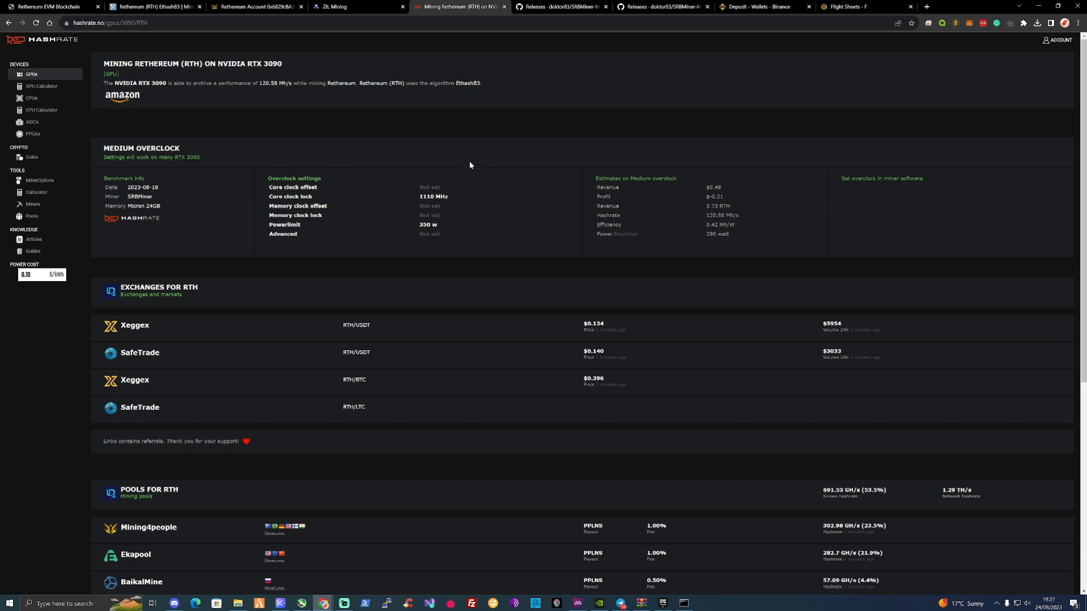
{"action": "mouse_move", "coordinate": [485, 161]}
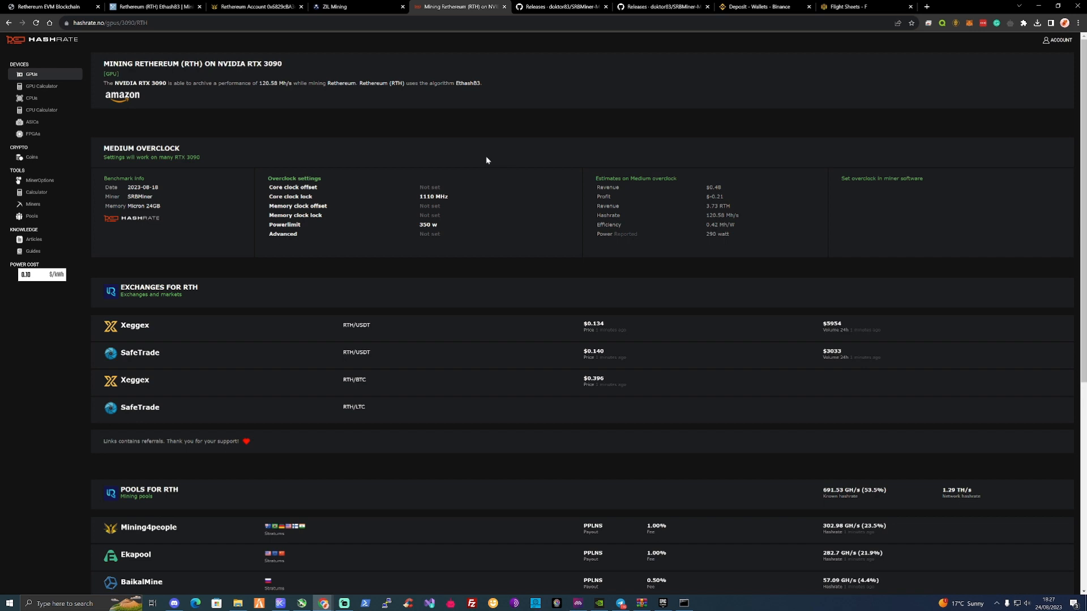
{"action": "mouse_move", "coordinate": [487, 148]}
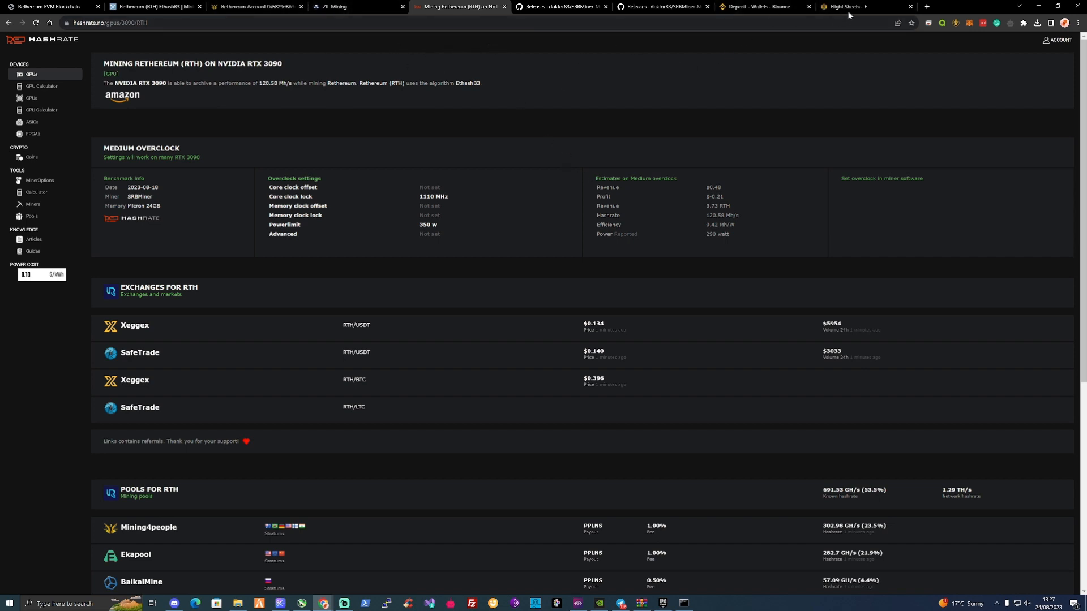
{"action": "left_click", "coordinate": [357, 7]}
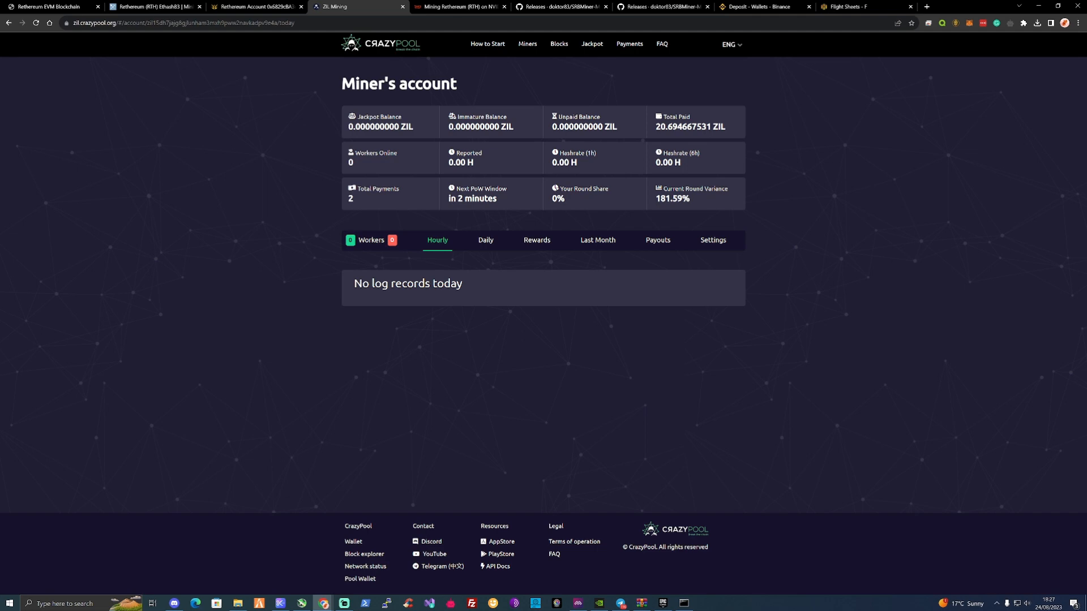
{"action": "mouse_move", "coordinate": [521, 175]}
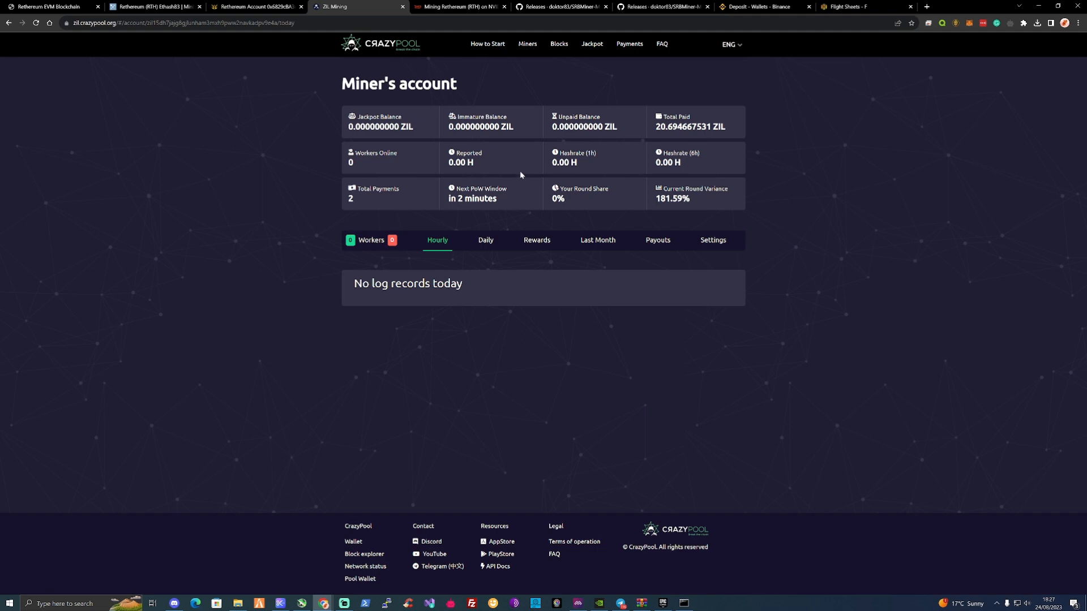
{"action": "mouse_move", "coordinate": [469, 177]}
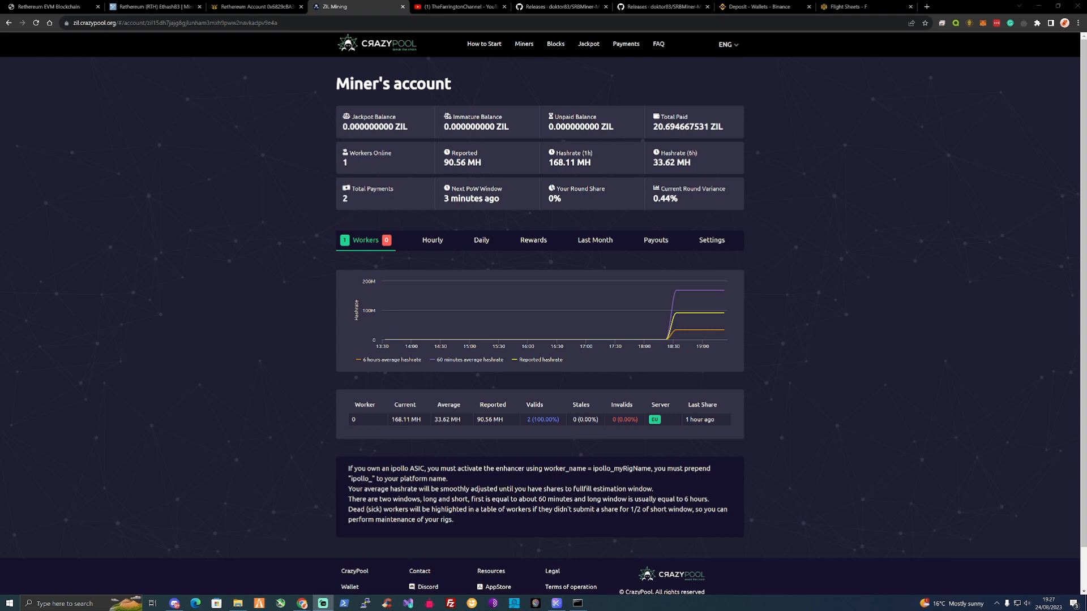
Confirm one ZIL worker online at about 168 MH/s, then move to the YouTube channel.
{"action": "left_click", "coordinate": [457, 7]}
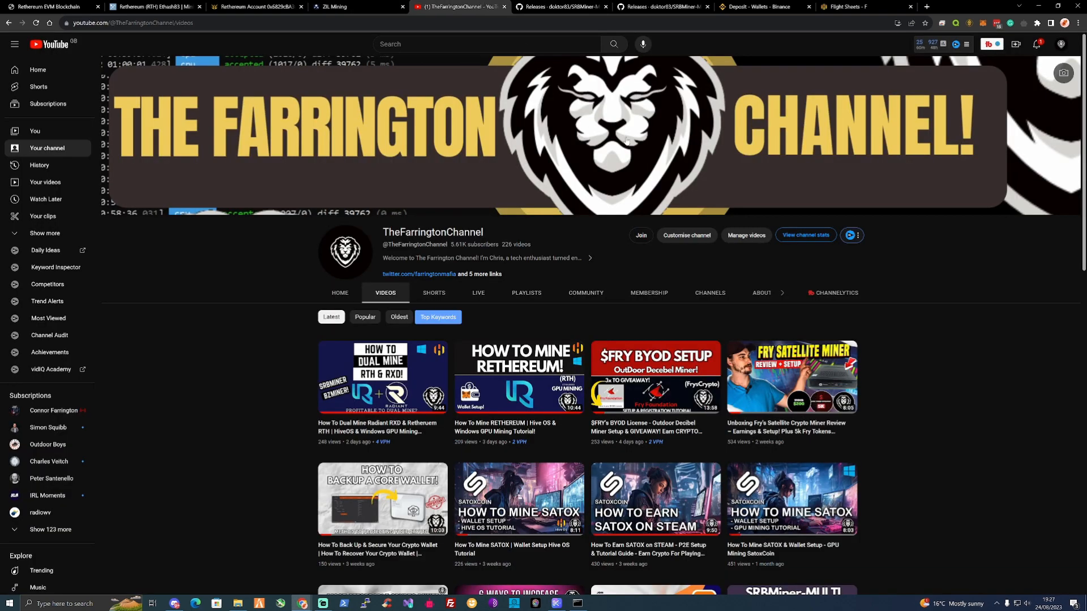
{"action": "mouse_move", "coordinate": [604, 249]}
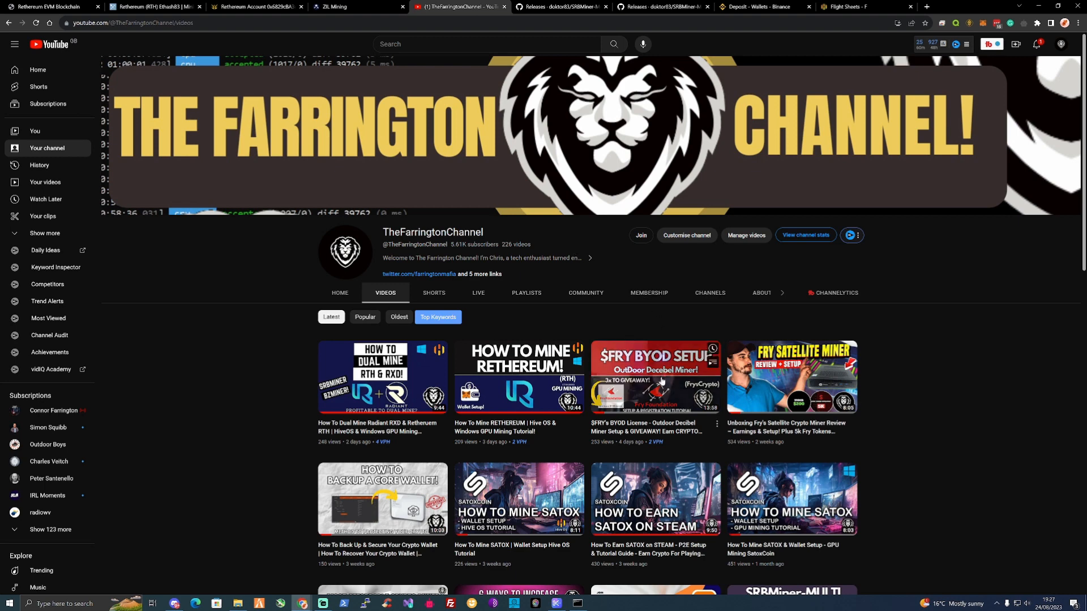
{"action": "mouse_move", "coordinate": [654, 377]}
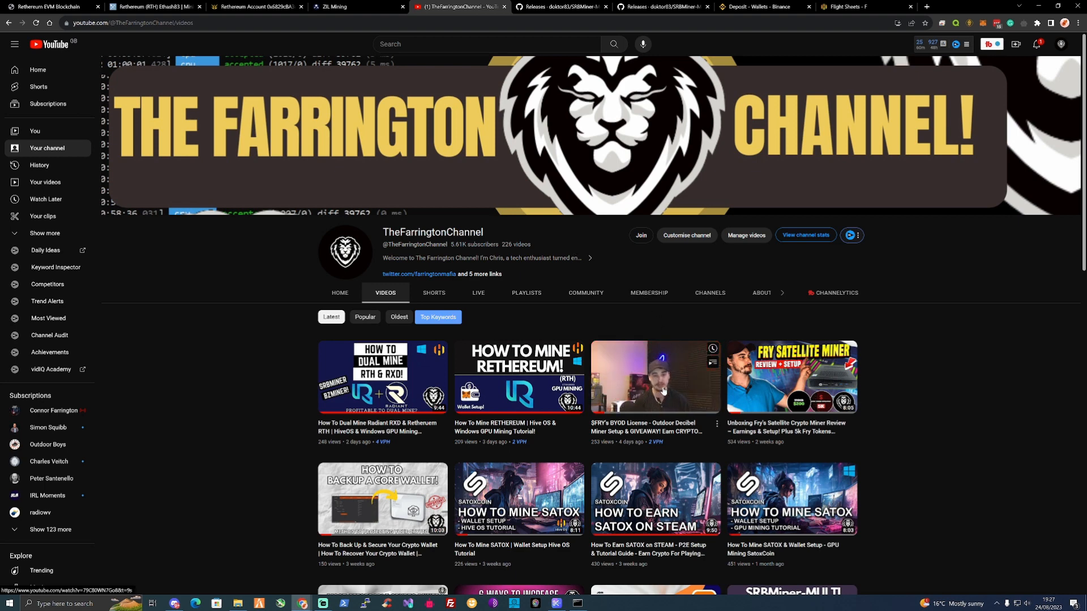
{"action": "mouse_move", "coordinate": [654, 377]}
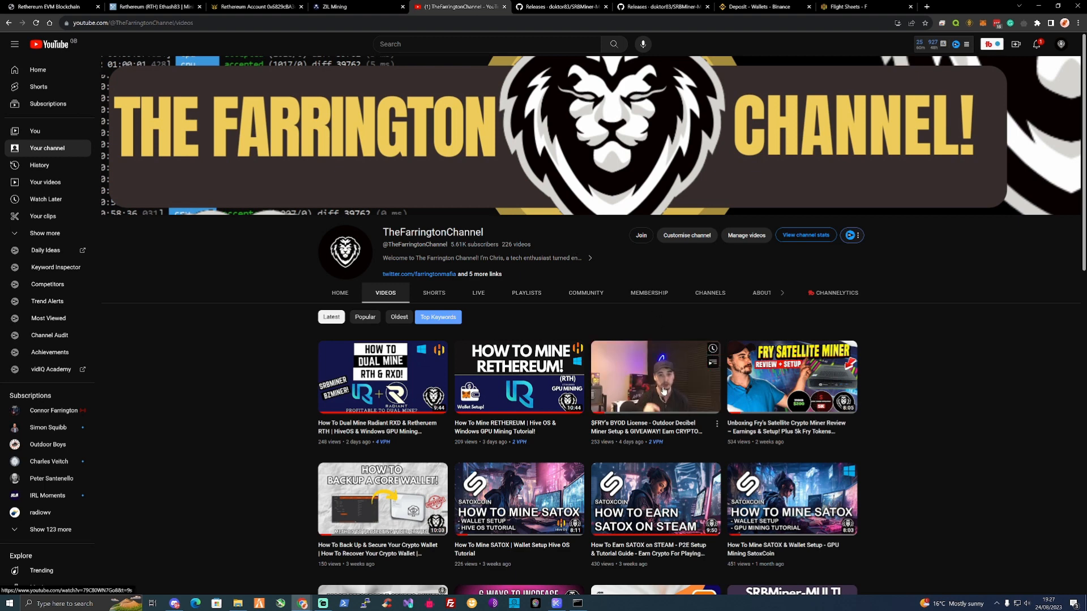